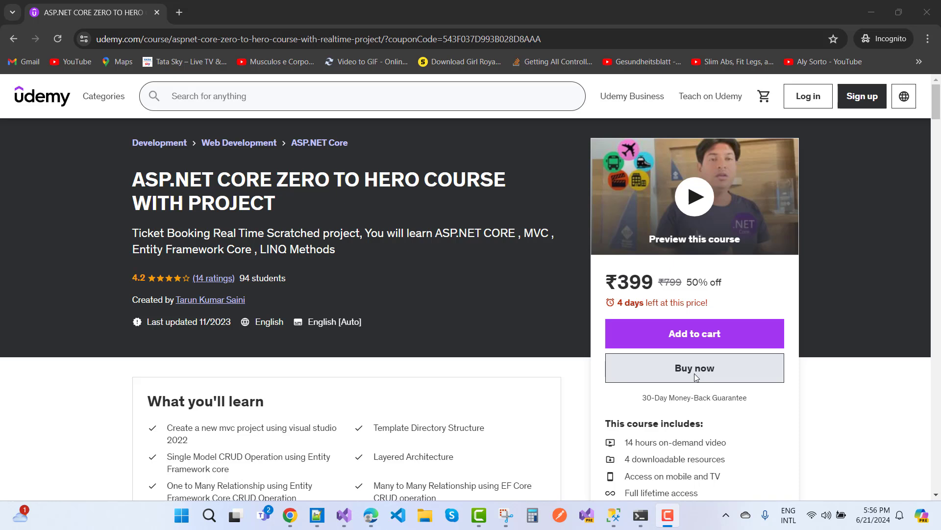
mouse_move(520, 352)
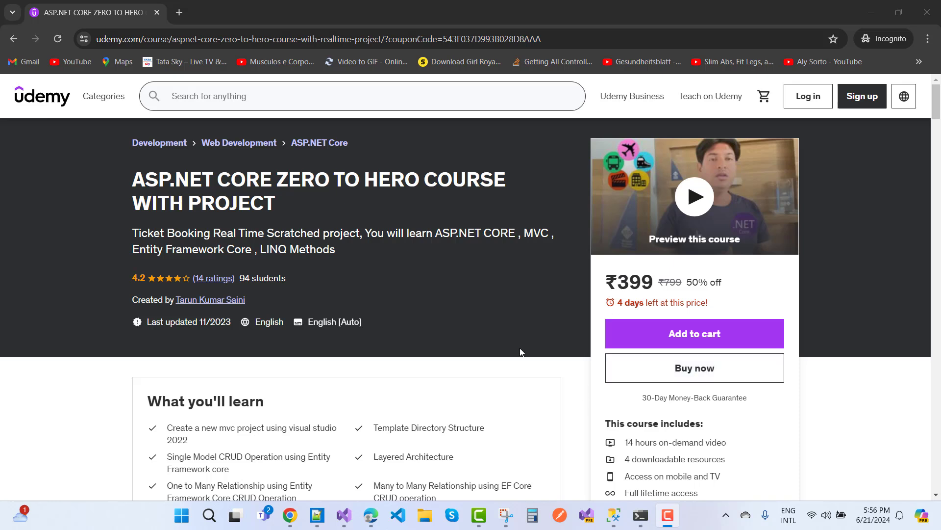
mouse_move(369, 201)
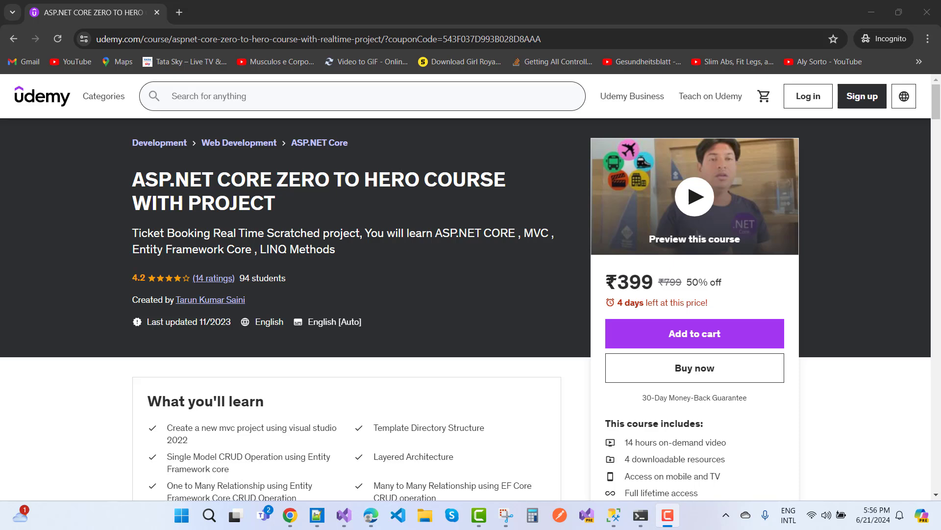
Step: Highlight the ₹399 price, then scroll to Course content's eight Introduction lectures and durations
double_click(629, 283)
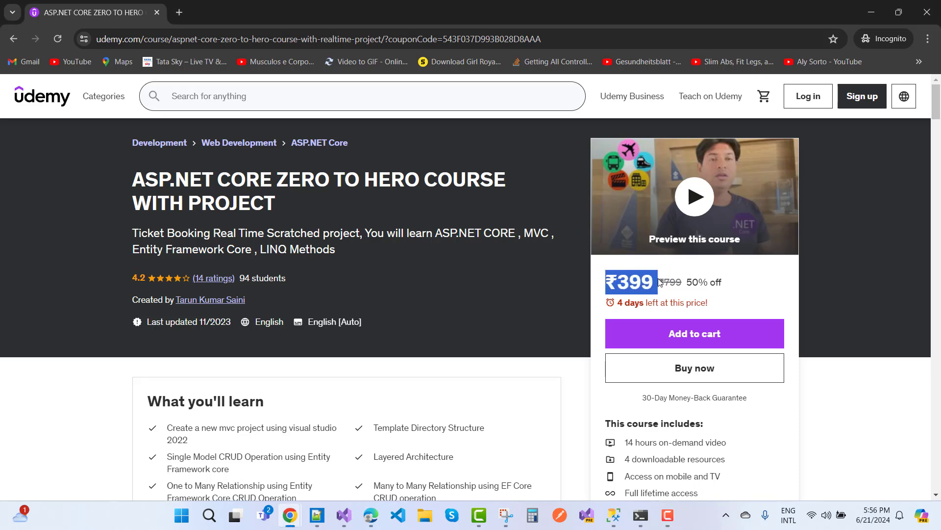
mouse_move(472, 262)
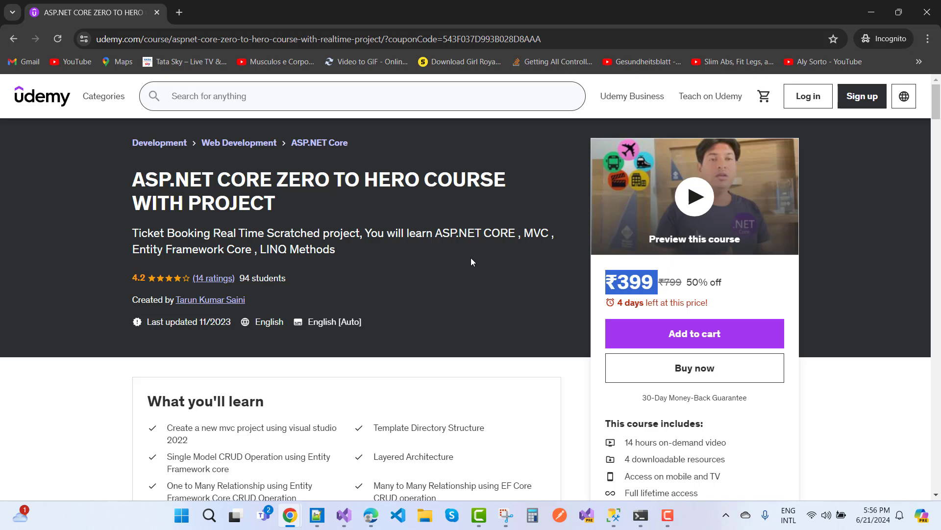
mouse_move(462, 182)
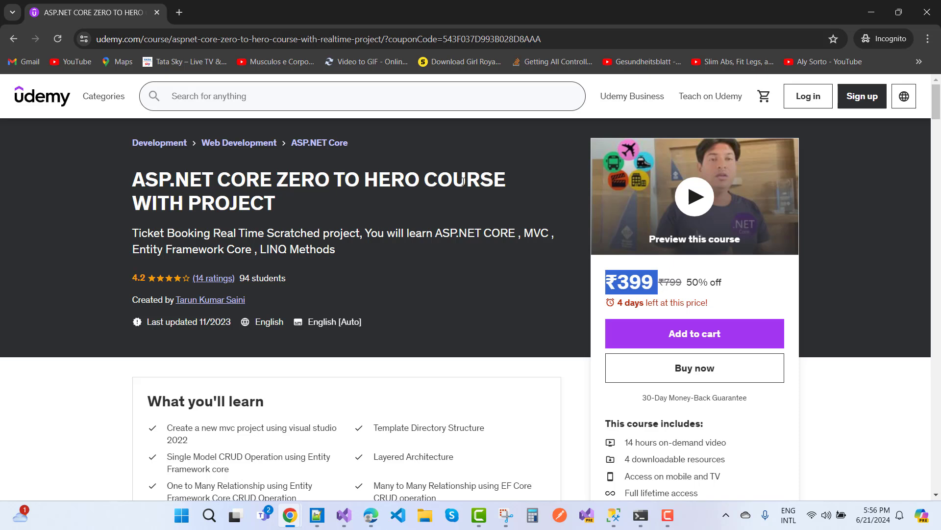
mouse_move(301, 208)
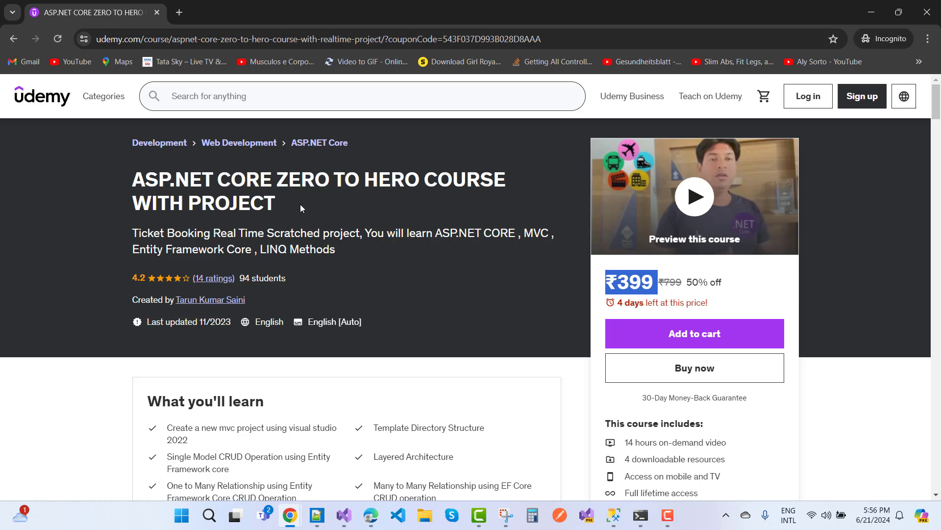
scroll("down", 3)
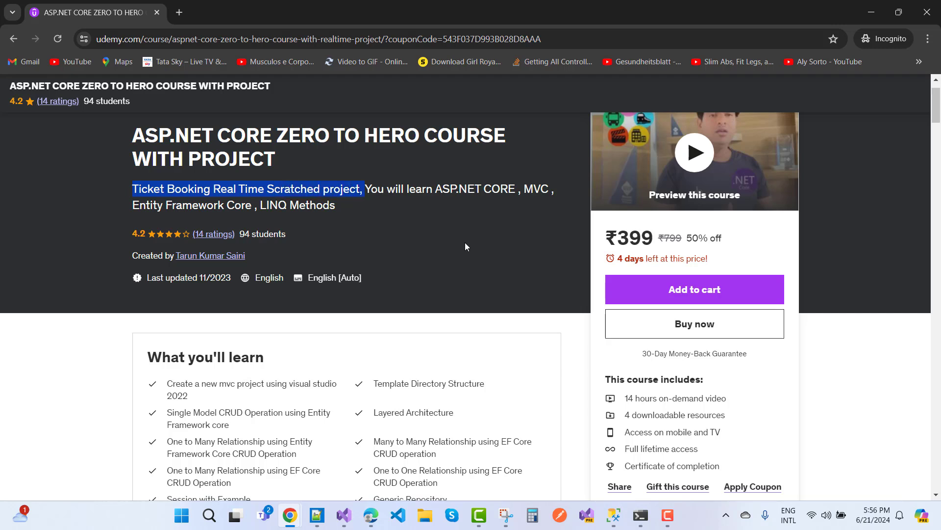
scroll("down", 3)
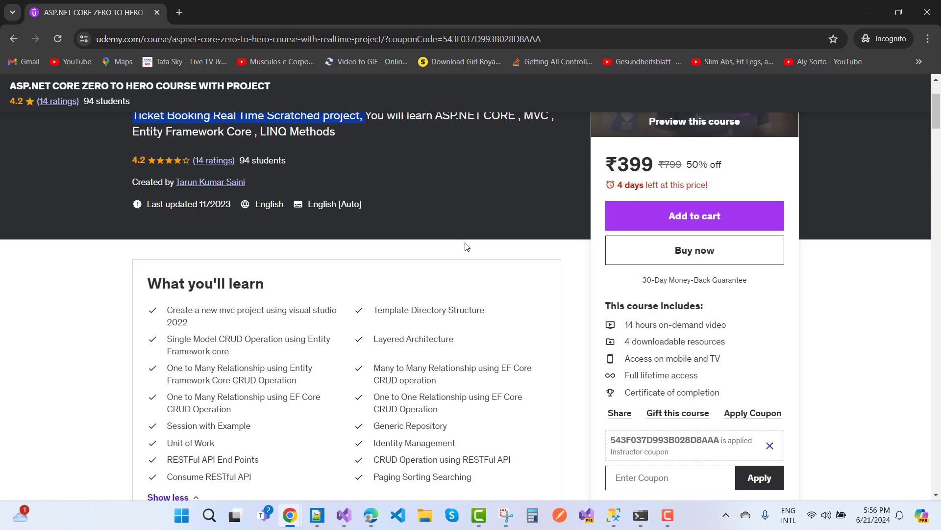
scroll("up", 3)
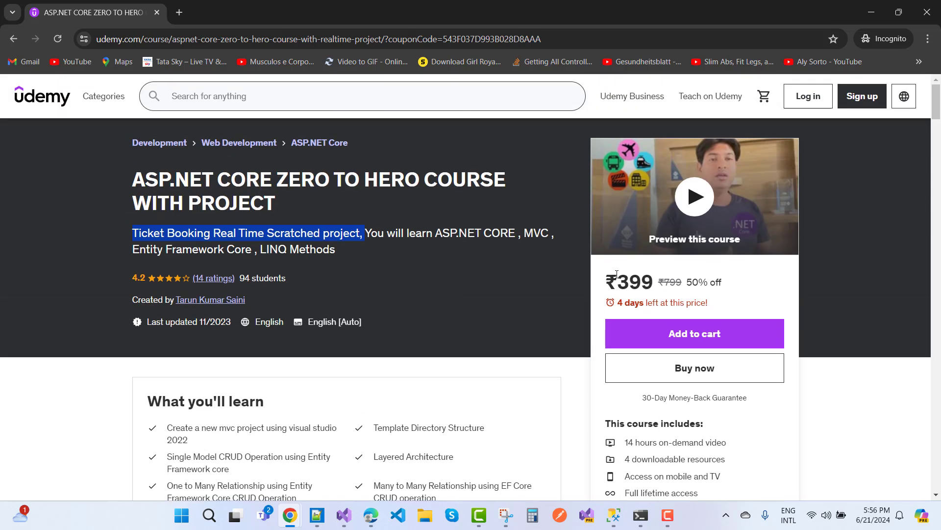
mouse_move(507, 278)
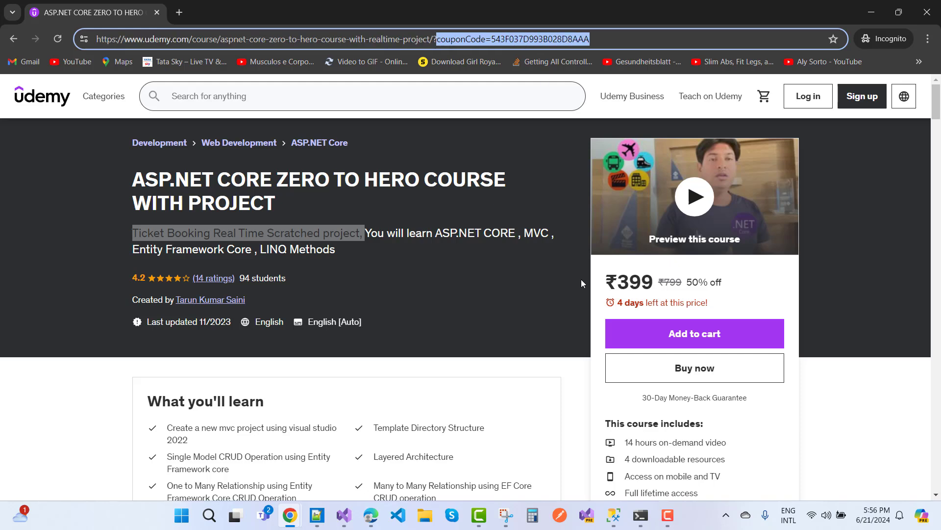
mouse_move(483, 315)
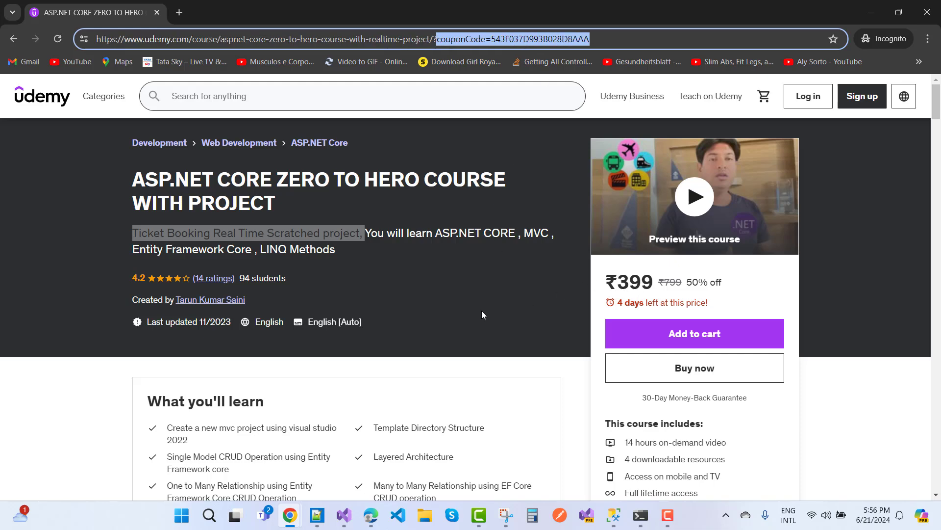
scroll("down", 3)
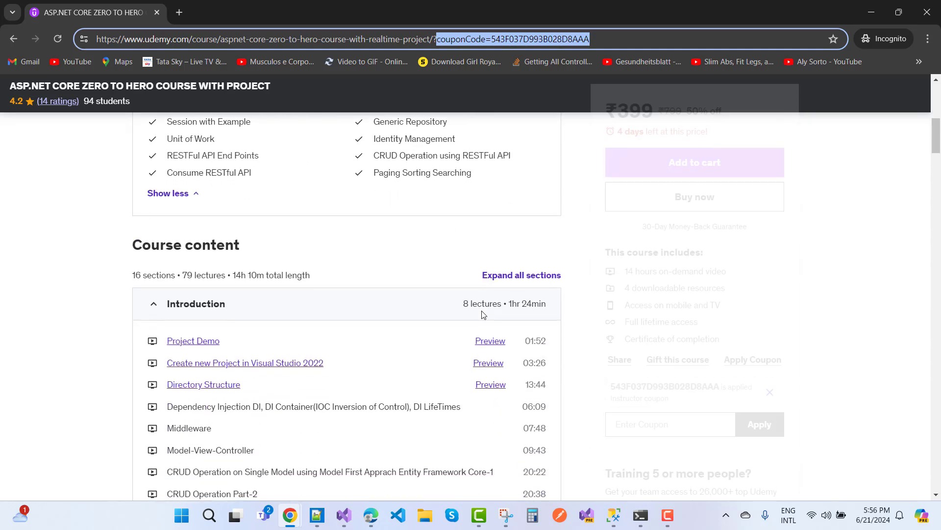
scroll("down", 3)
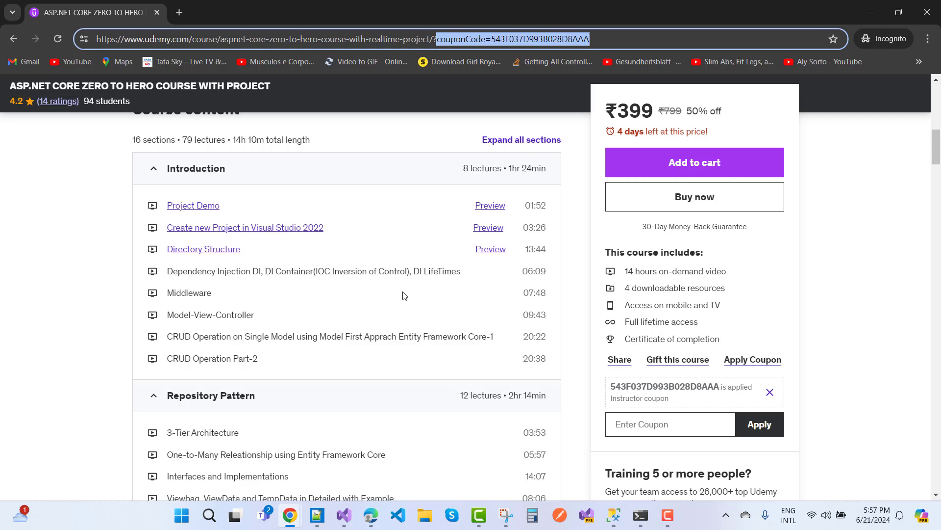
mouse_move(331, 288)
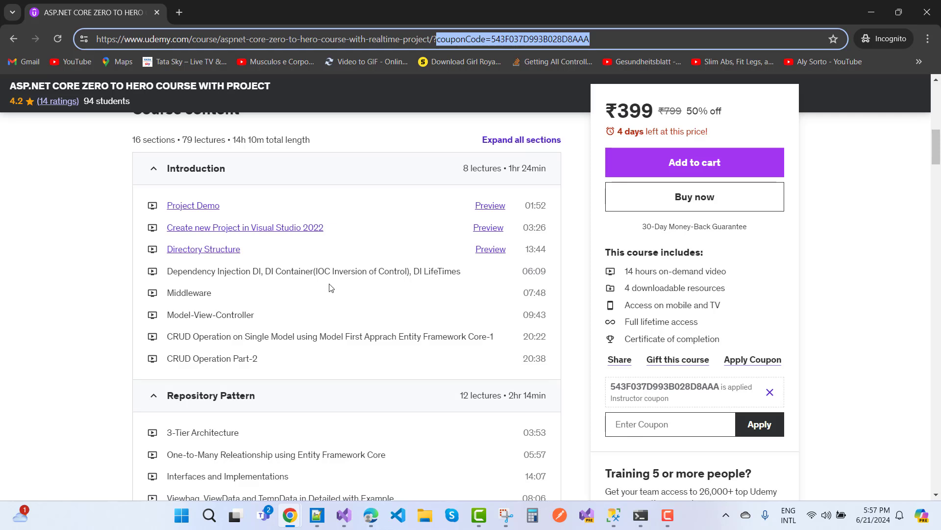
mouse_move(489, 228)
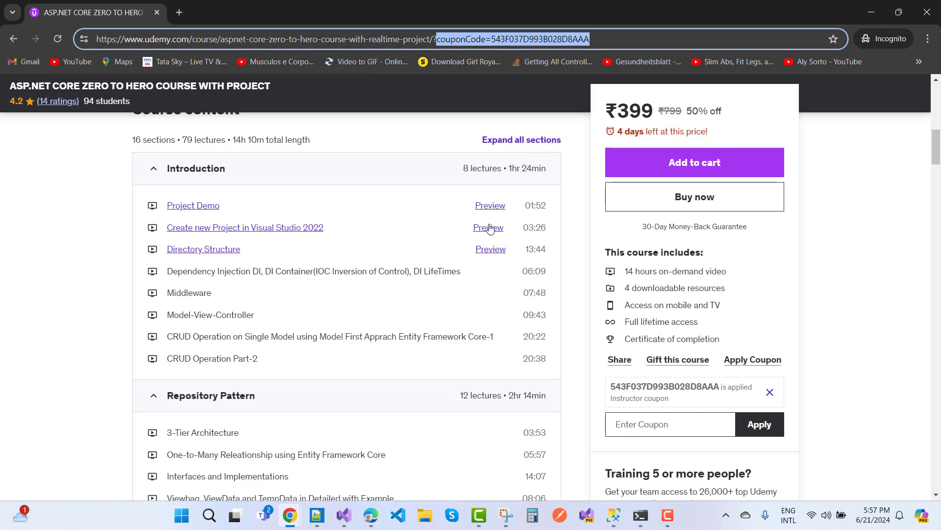
mouse_move(488, 161)
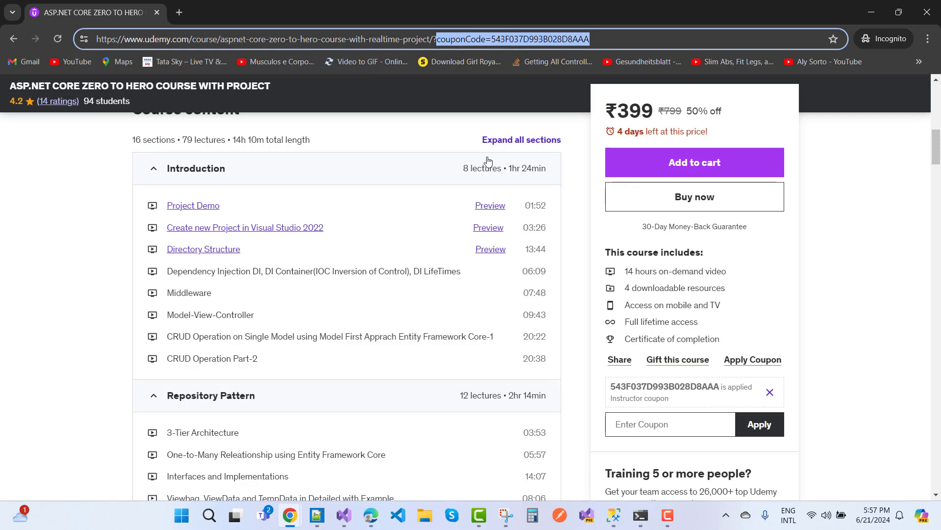
mouse_move(327, 174)
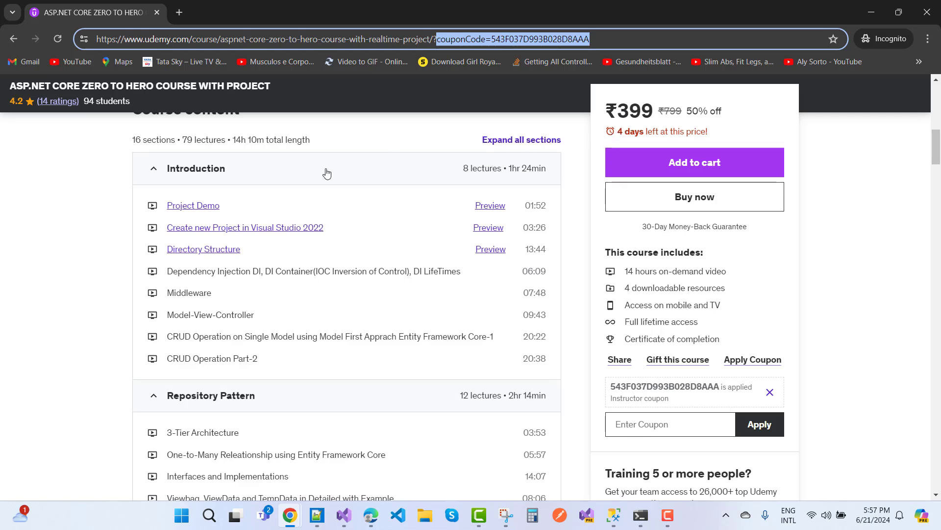
mouse_move(338, 237)
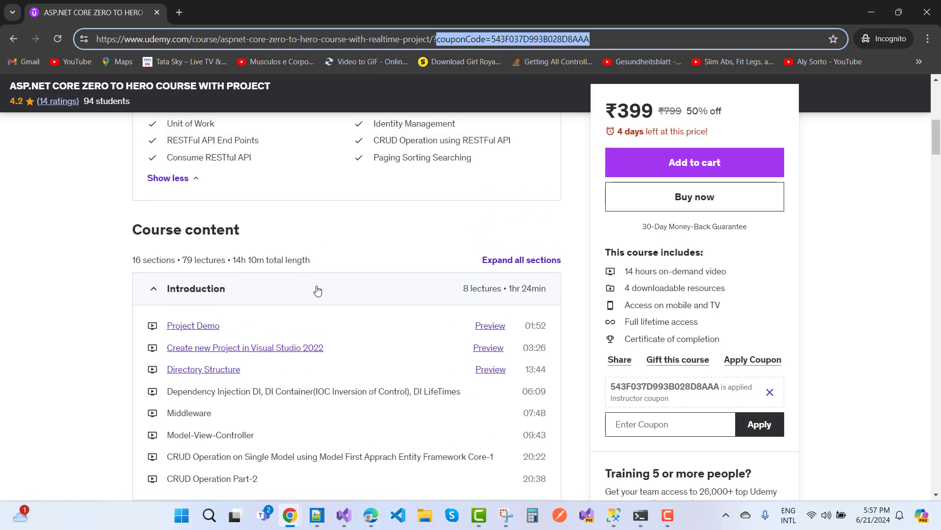
scroll("down", 3)
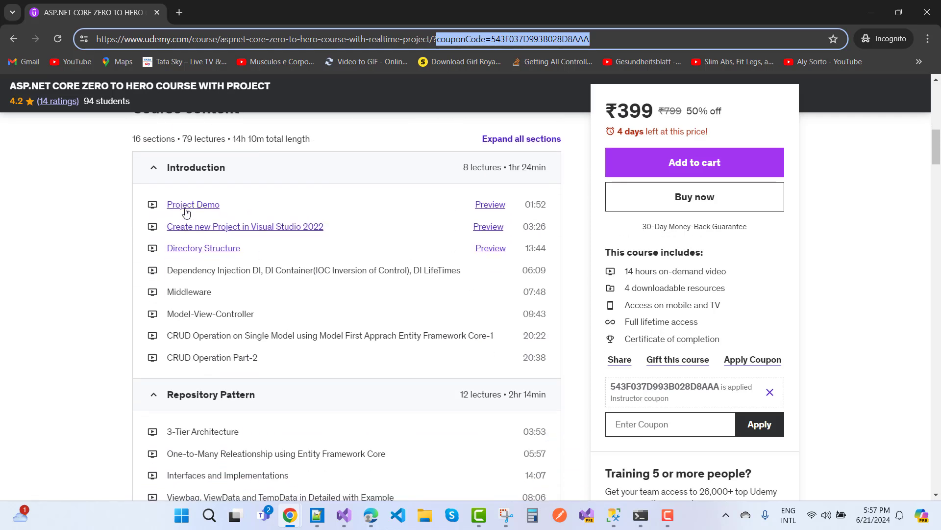
mouse_move(246, 235)
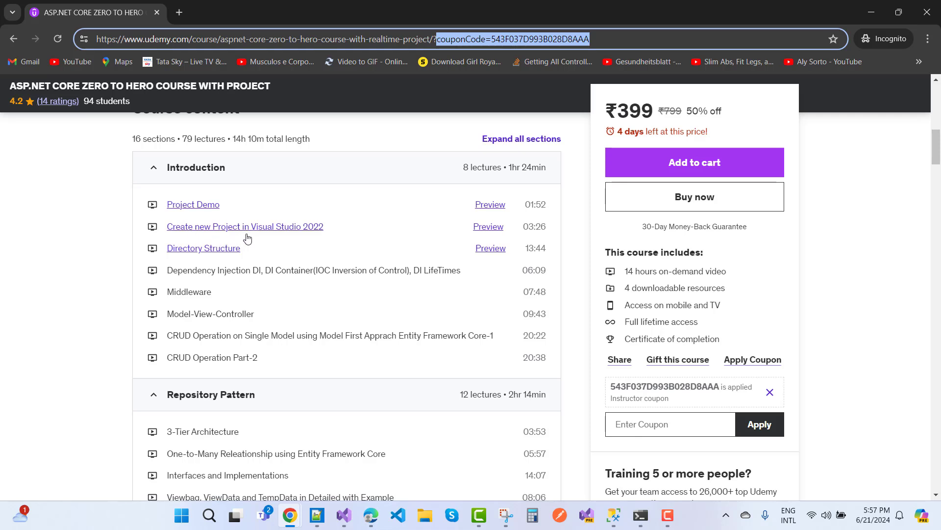
mouse_move(209, 257)
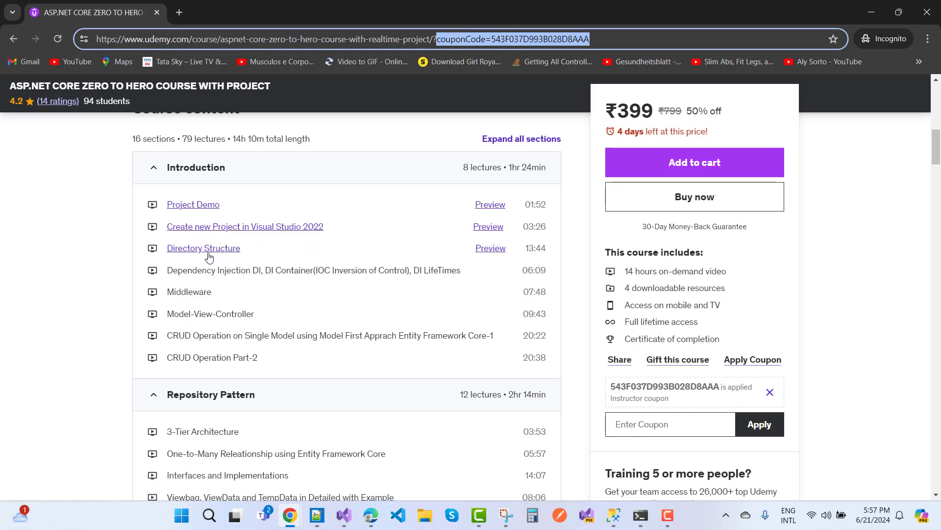
mouse_move(210, 283)
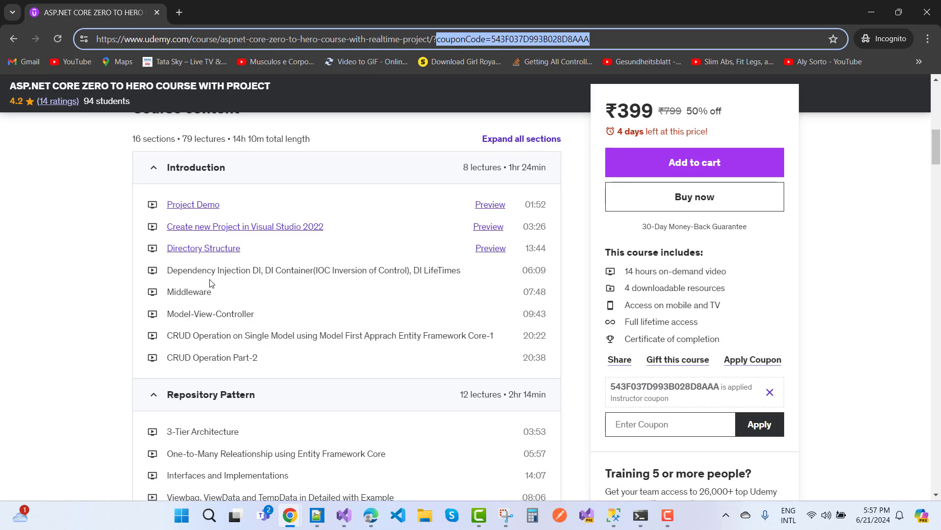
mouse_move(436, 285)
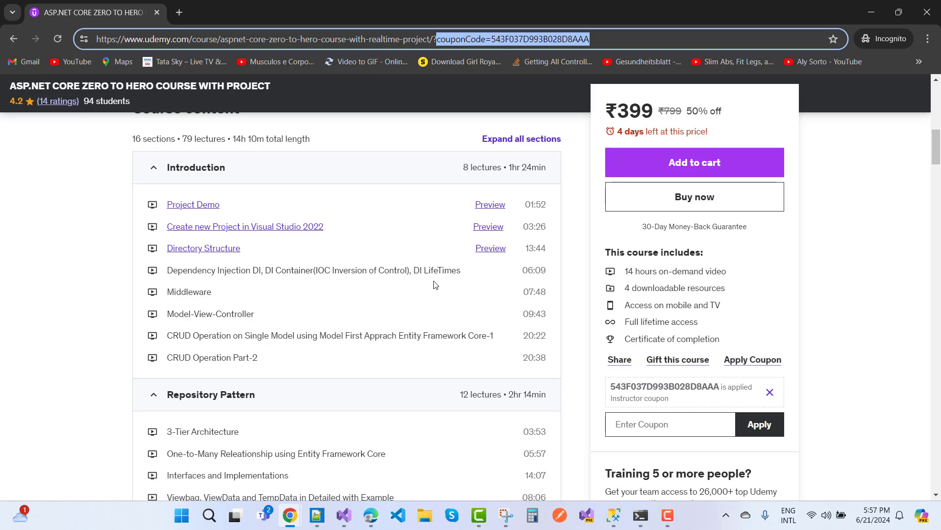
mouse_move(232, 308)
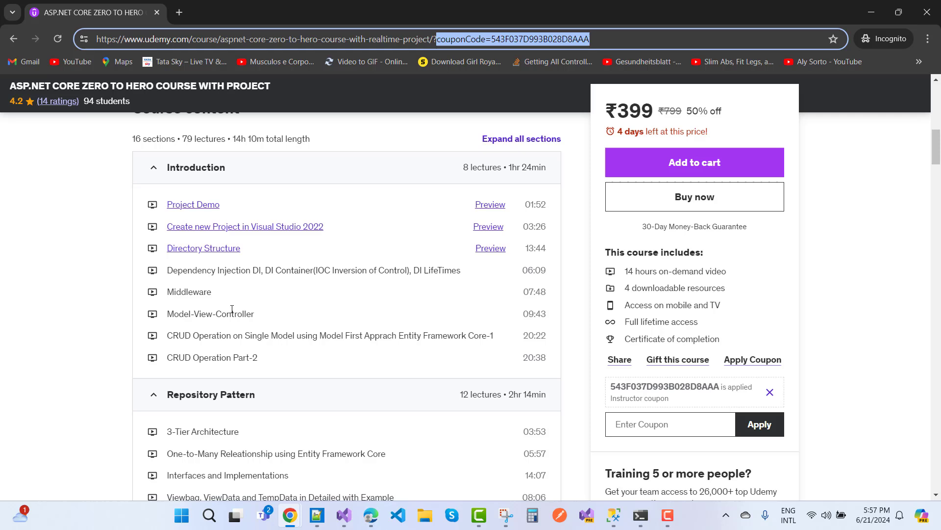
scroll("down", 3)
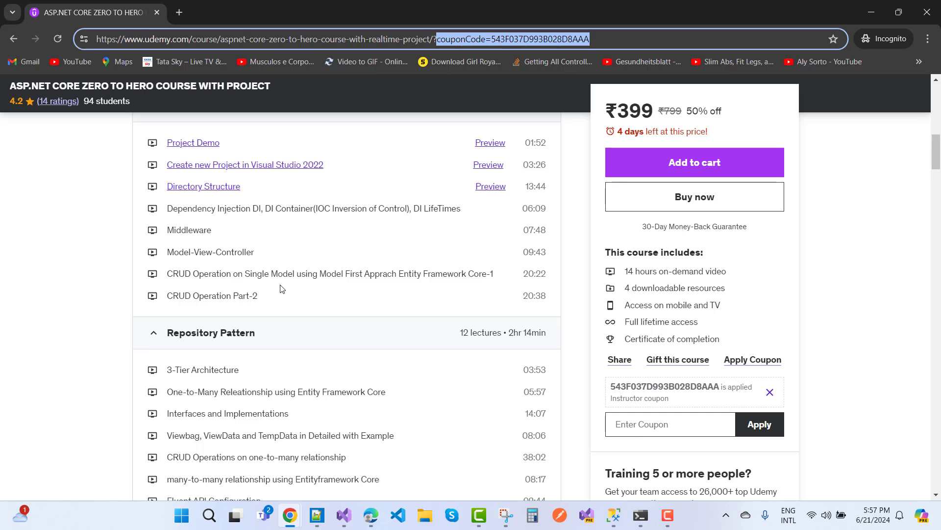
Step: Scroll through the curriculum to the Sync and Async Programming and Manual mapping sections
scroll("down", 3)
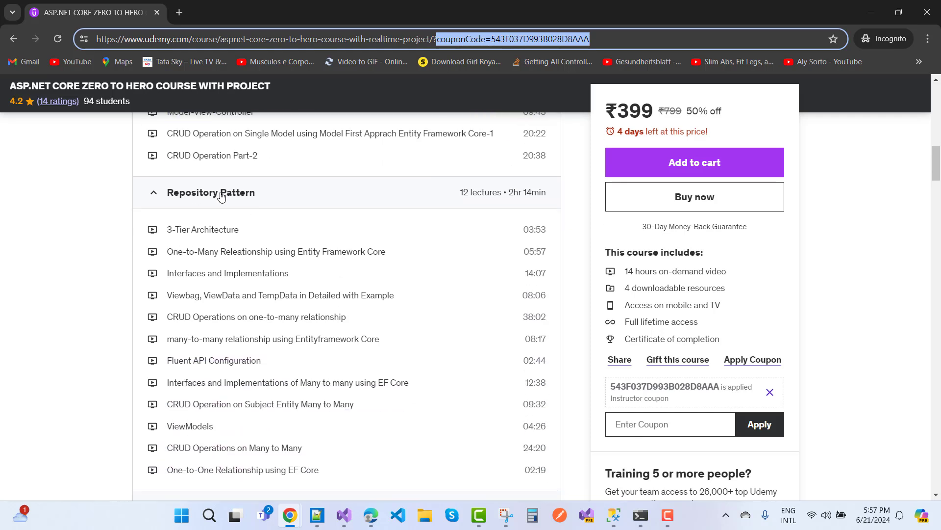
scroll("down", 3)
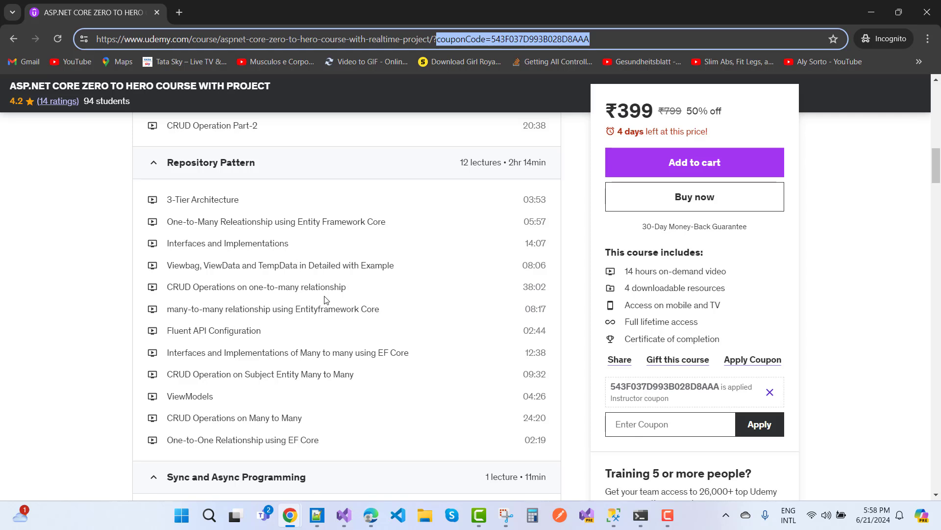
scroll("down", 3)
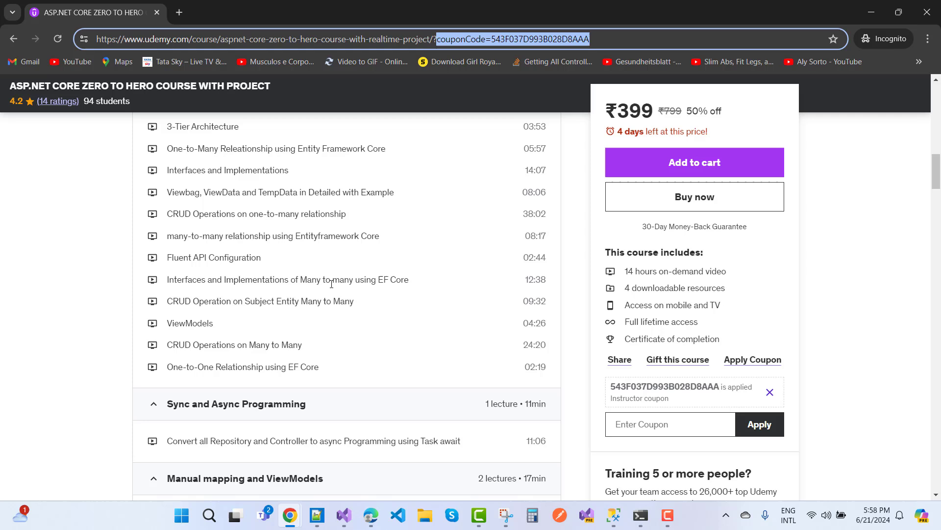
mouse_move(221, 324)
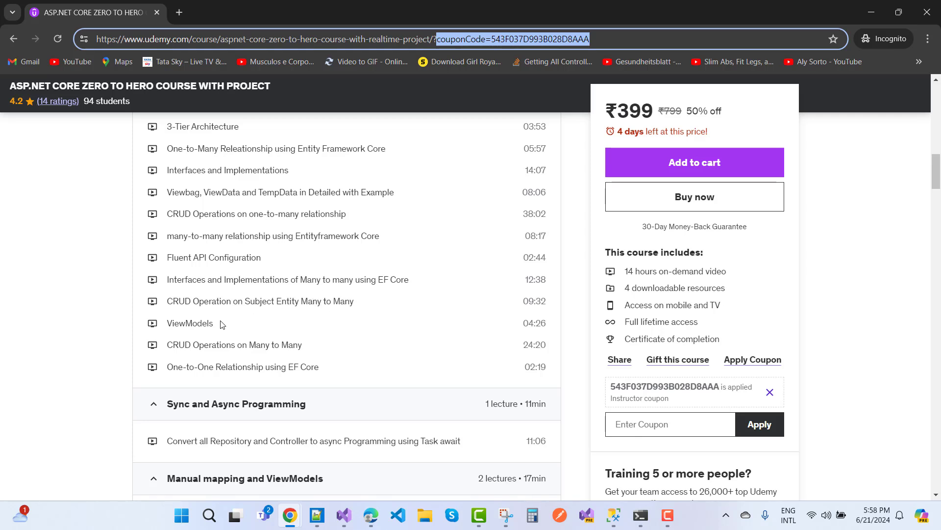
scroll("down", 3)
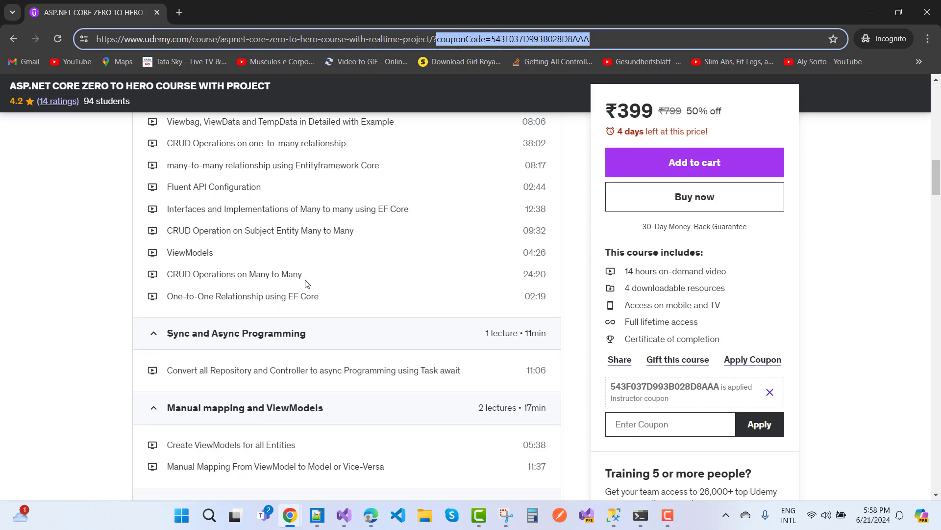
scroll("down", 3)
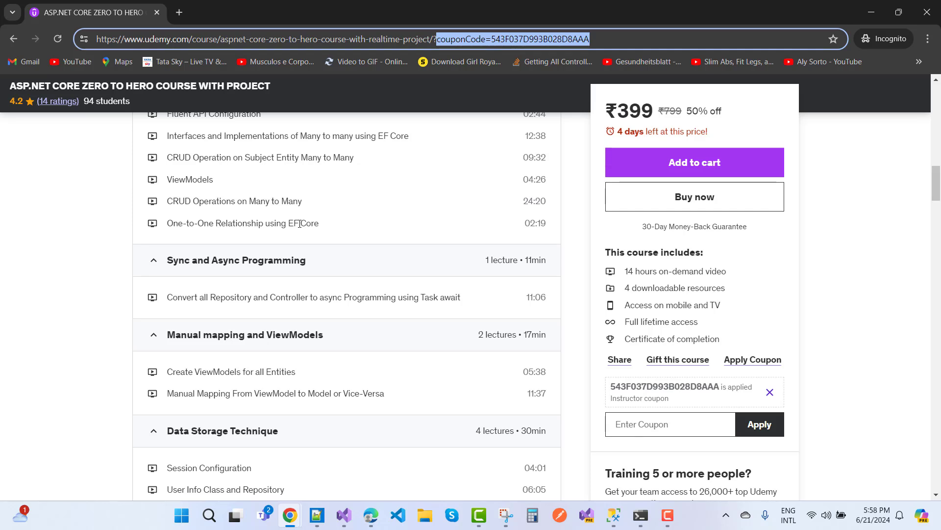
scroll("up", 3)
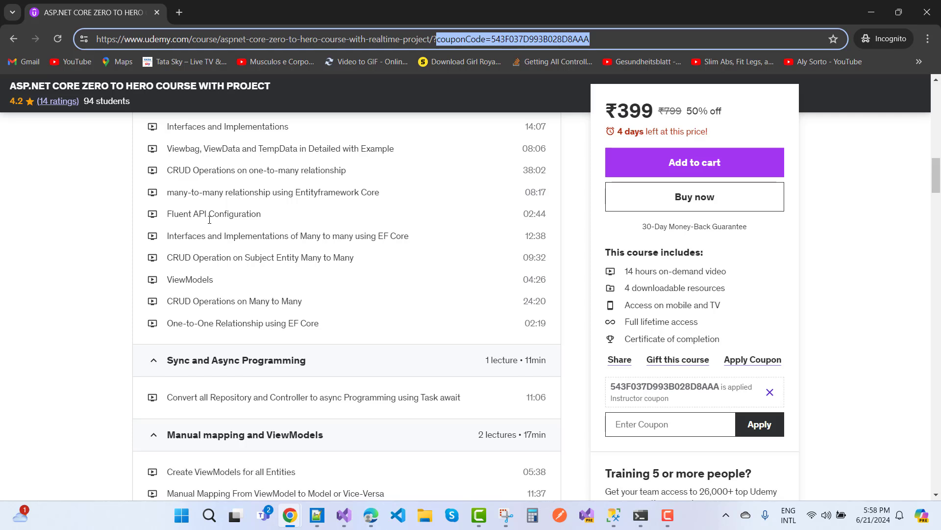
scroll("down", 3)
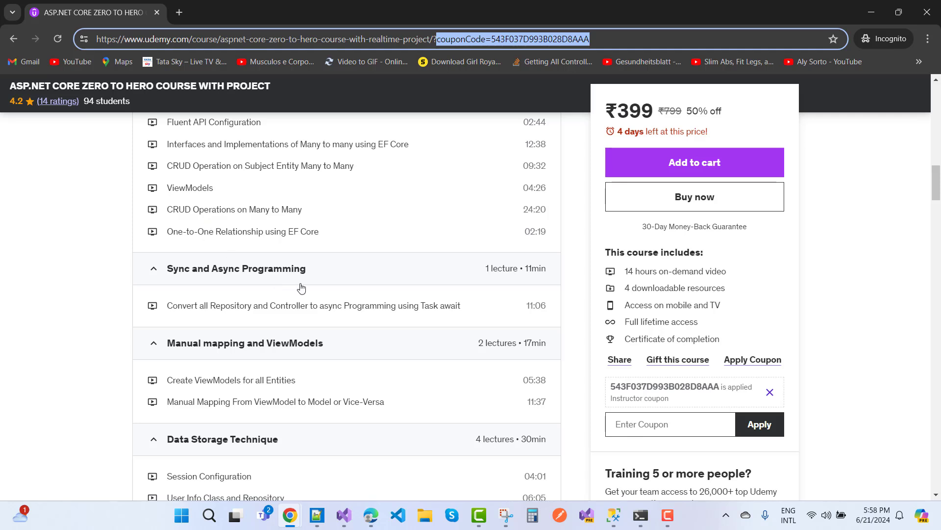
mouse_move(245, 343)
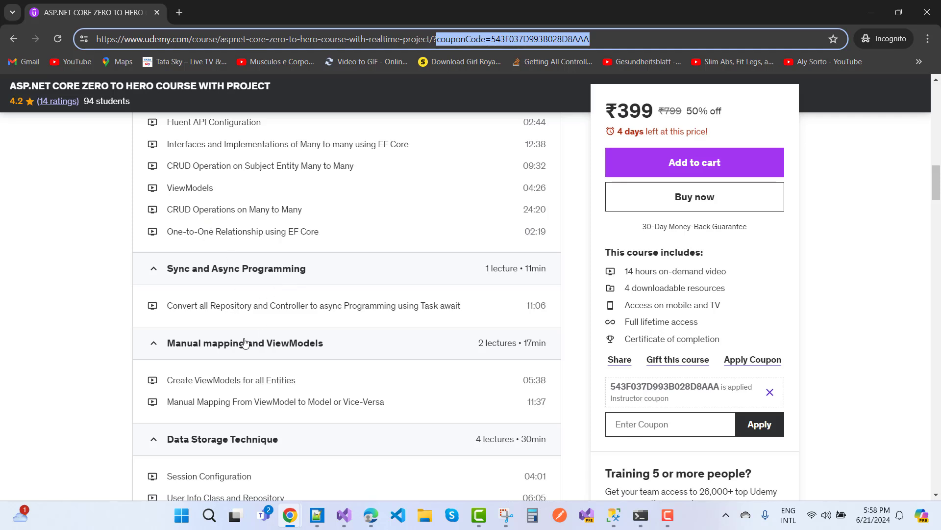
mouse_move(367, 310)
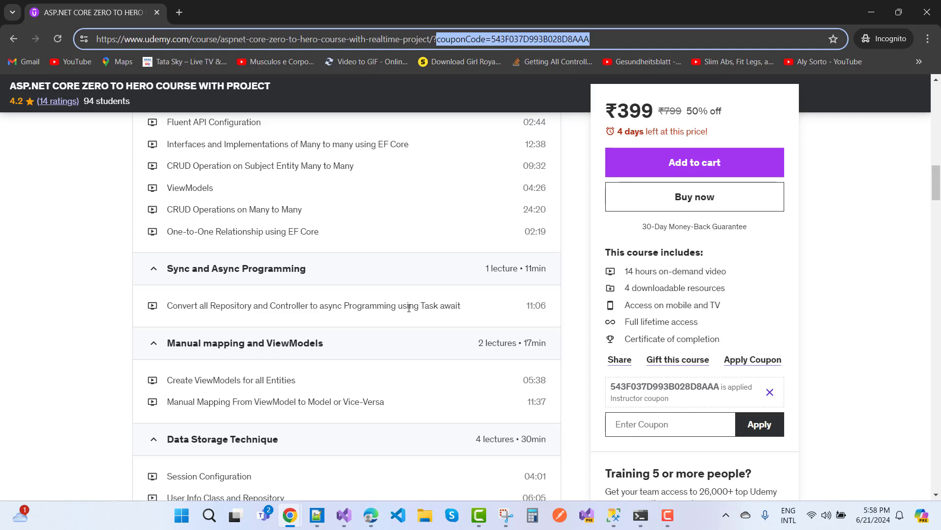
scroll("down", 3)
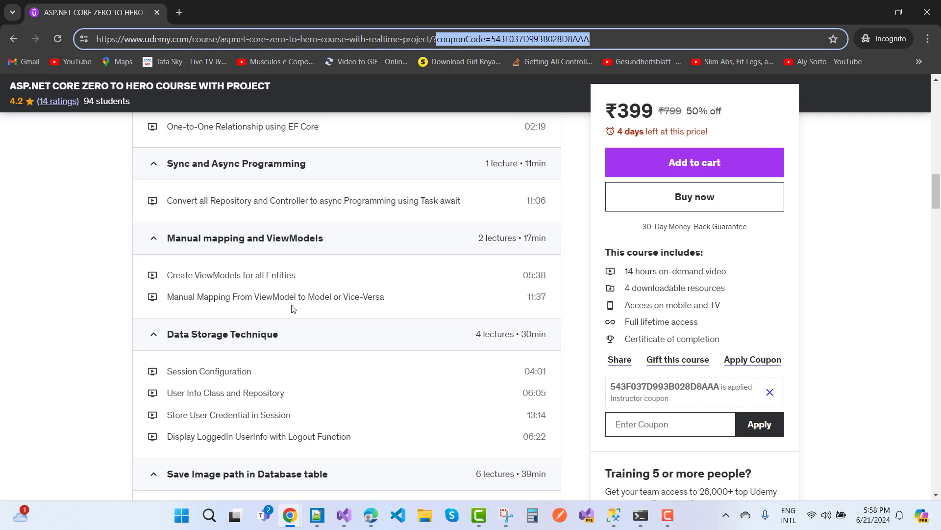
Step: Scroll past Validations, AutoMapper and Paging Searching Sorting to the Bus Ticket Booking lectures
scroll("down", 3)
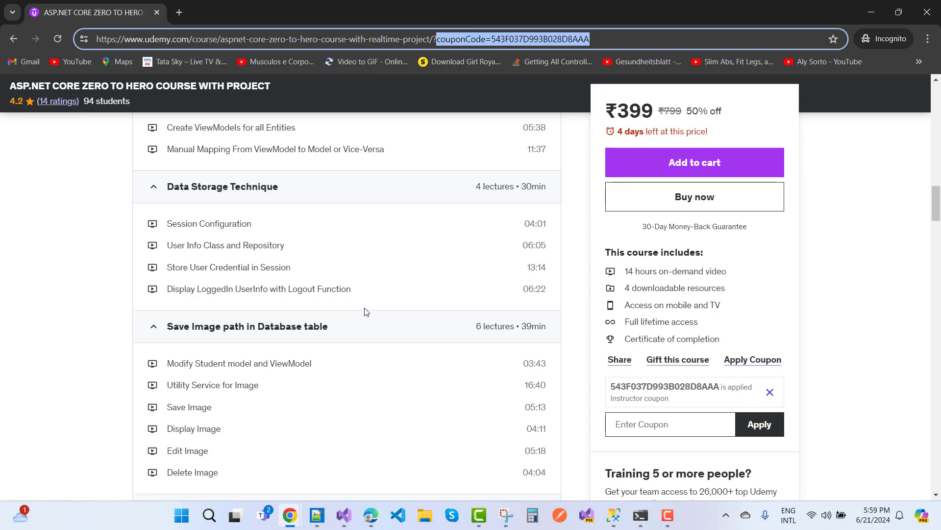
mouse_move(204, 307)
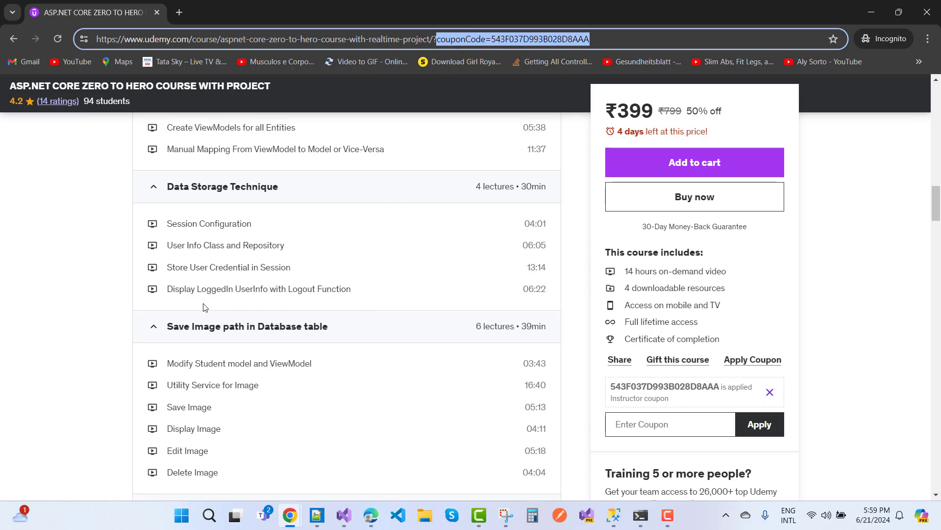
mouse_move(391, 305)
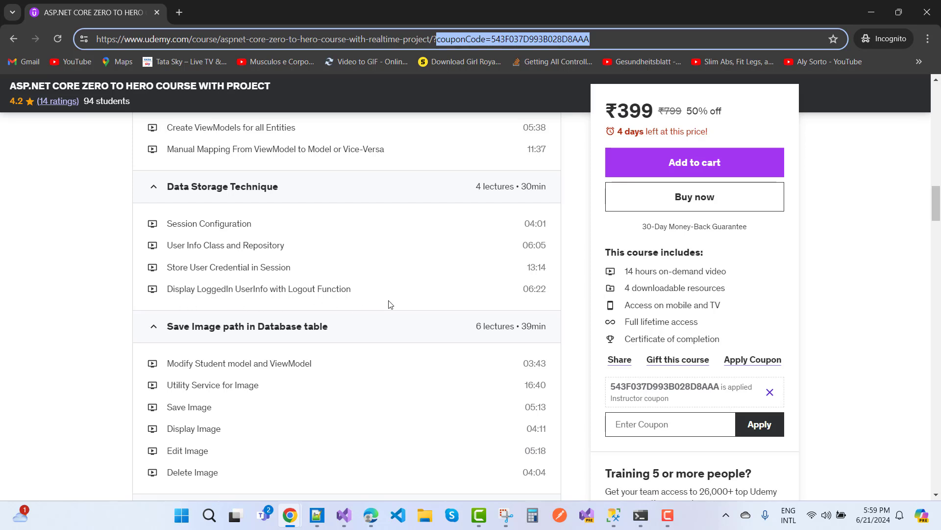
scroll("down", 3)
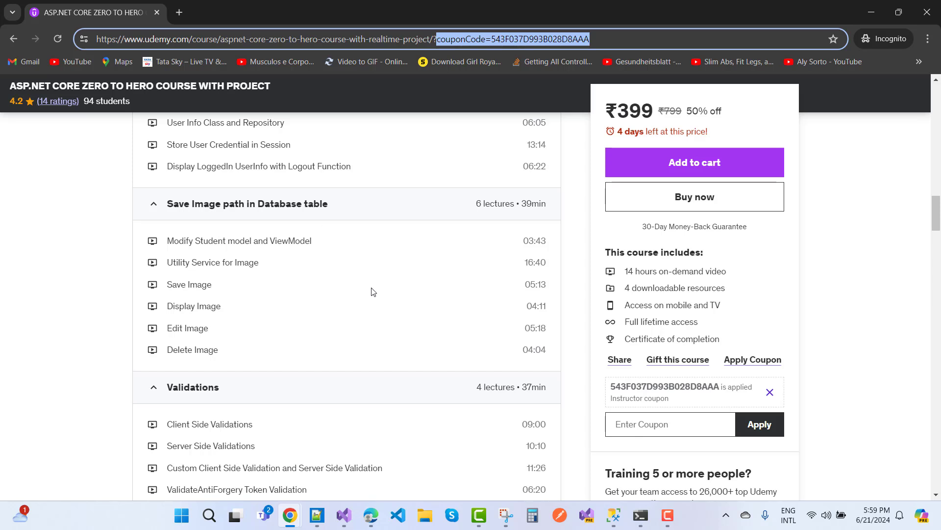
mouse_move(246, 275)
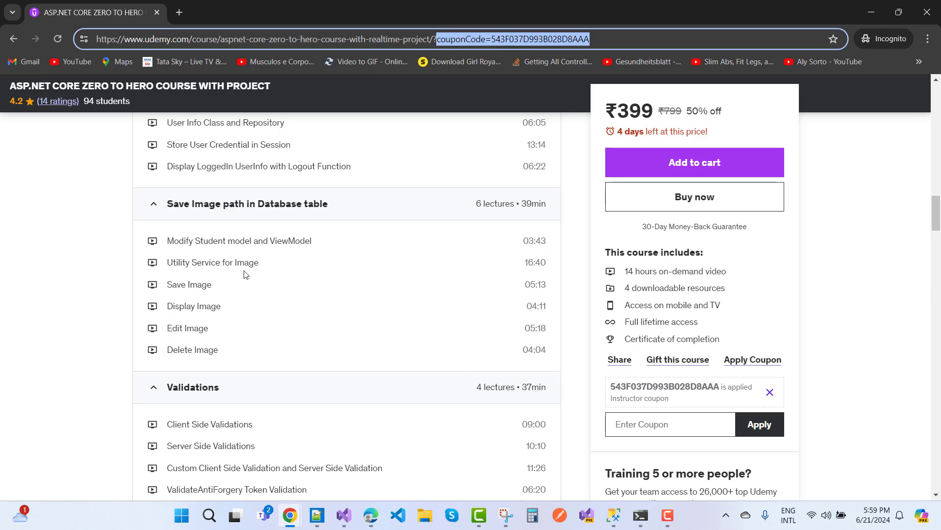
mouse_move(227, 335)
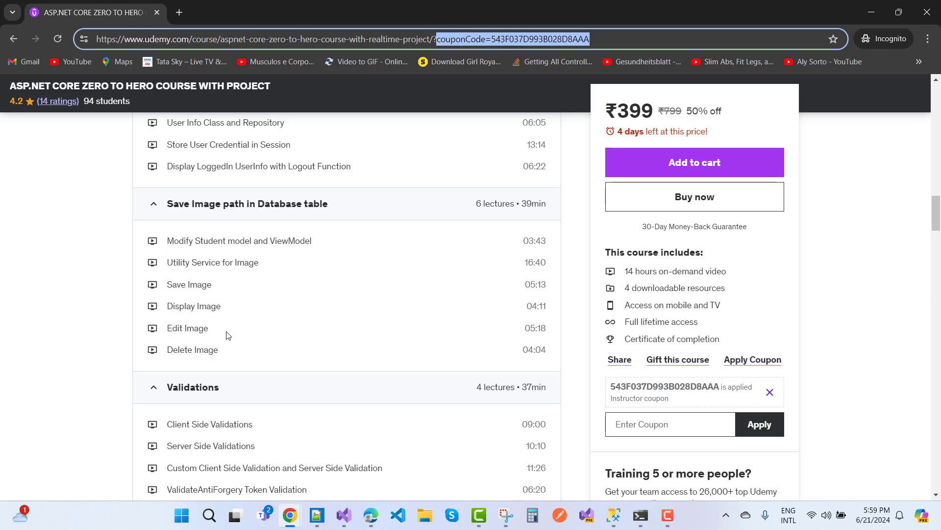
scroll("down", 3)
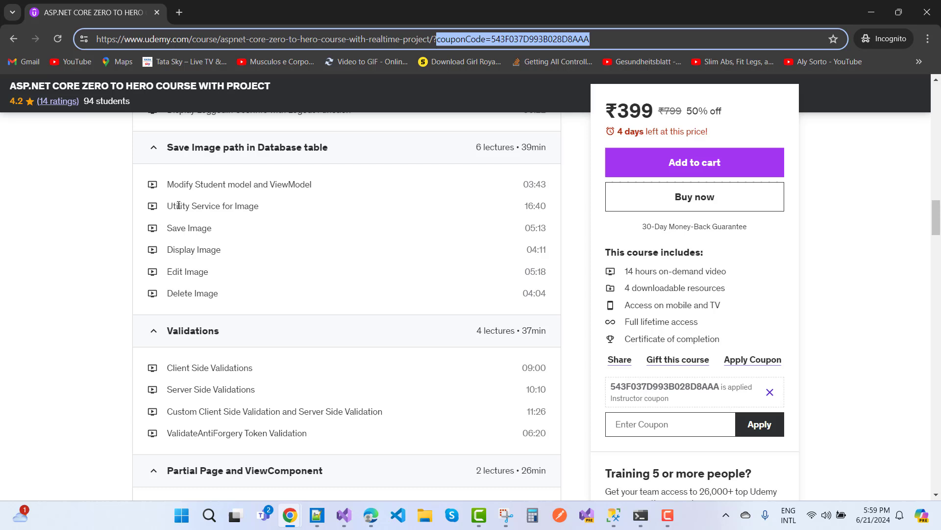
scroll("down", 3)
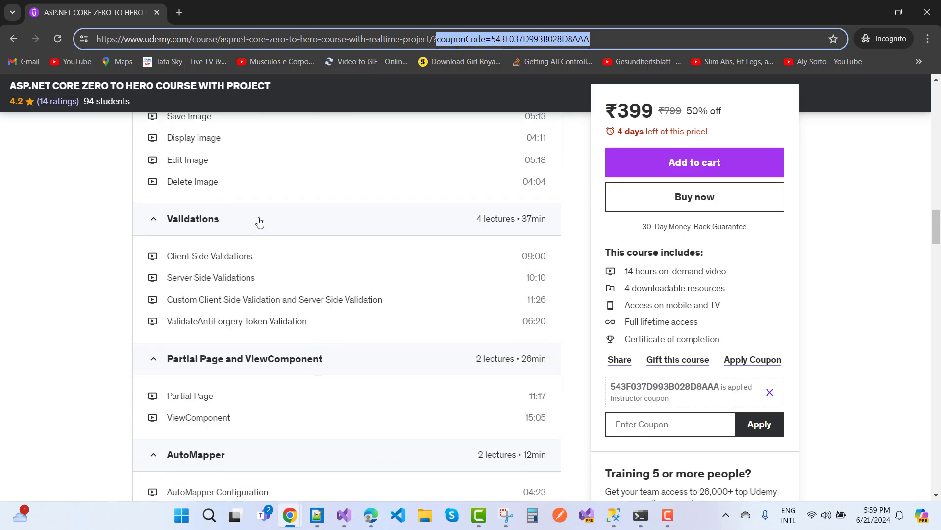
mouse_move(203, 292)
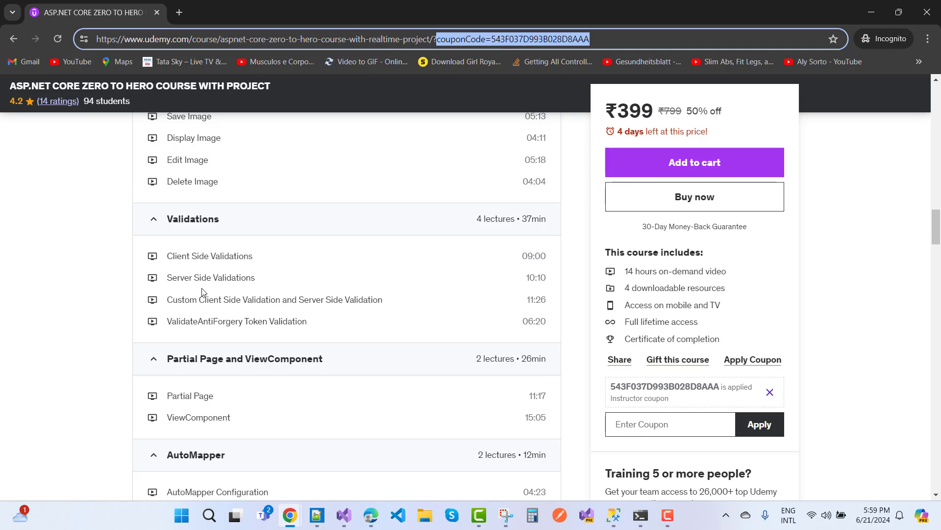
scroll("down", 3)
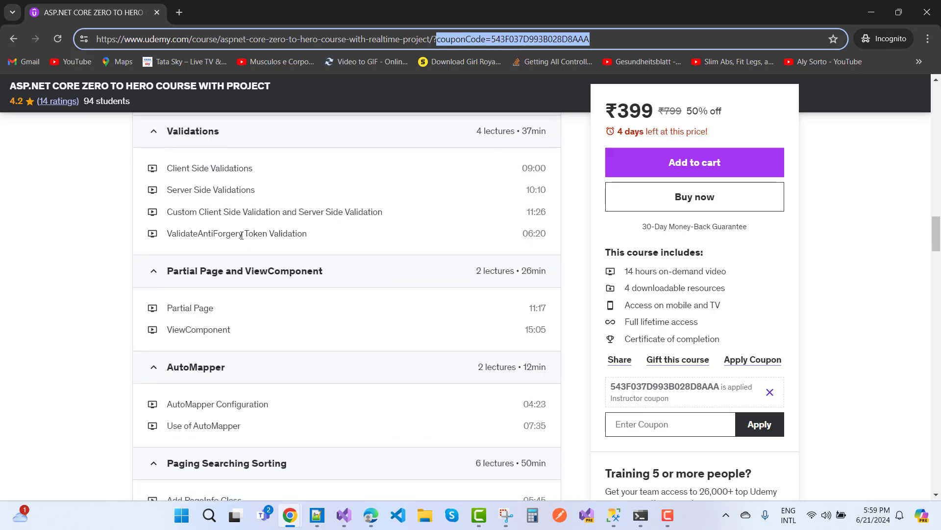
scroll("down", 3)
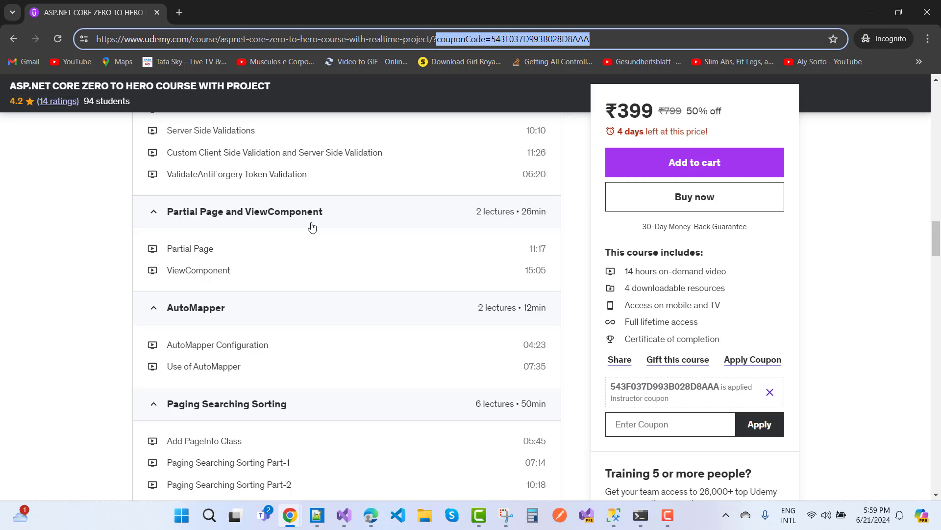
scroll("down", 3)
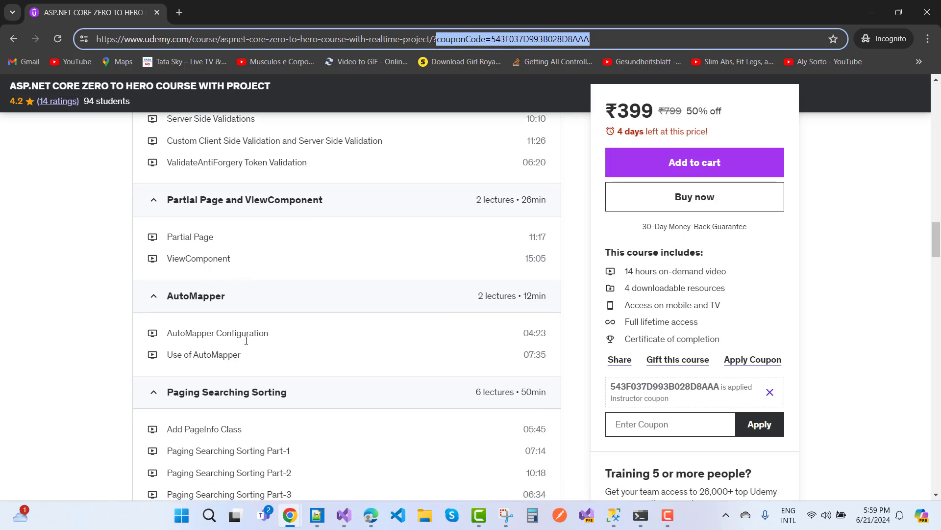
scroll("down", 3)
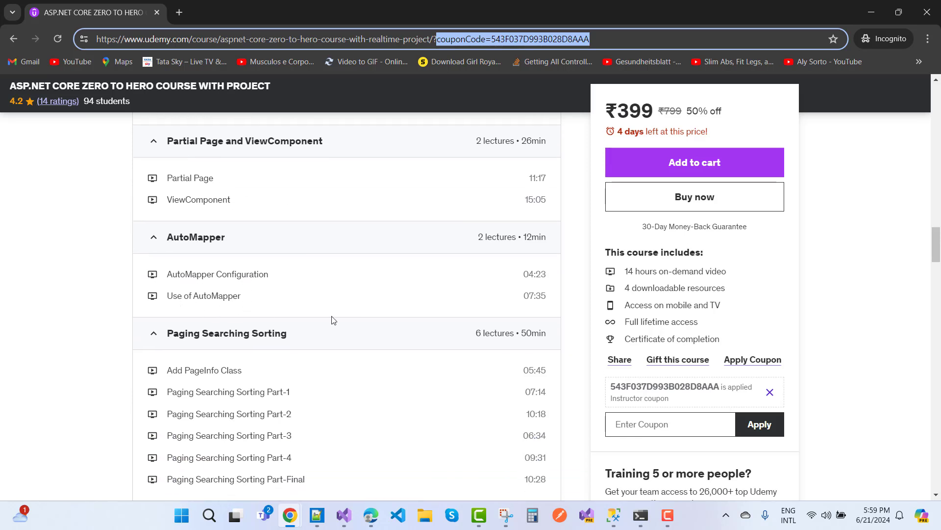
scroll("down", 3)
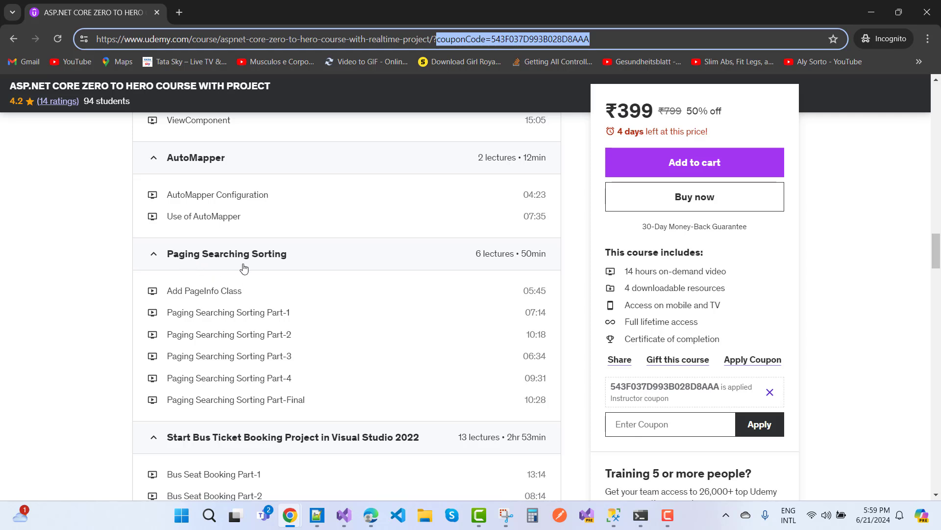
scroll("down", 3)
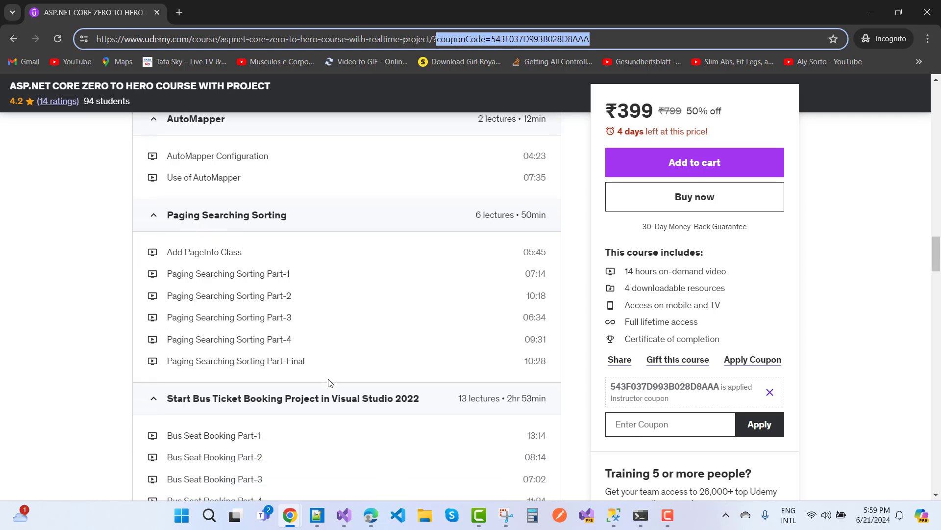
scroll("down", 3)
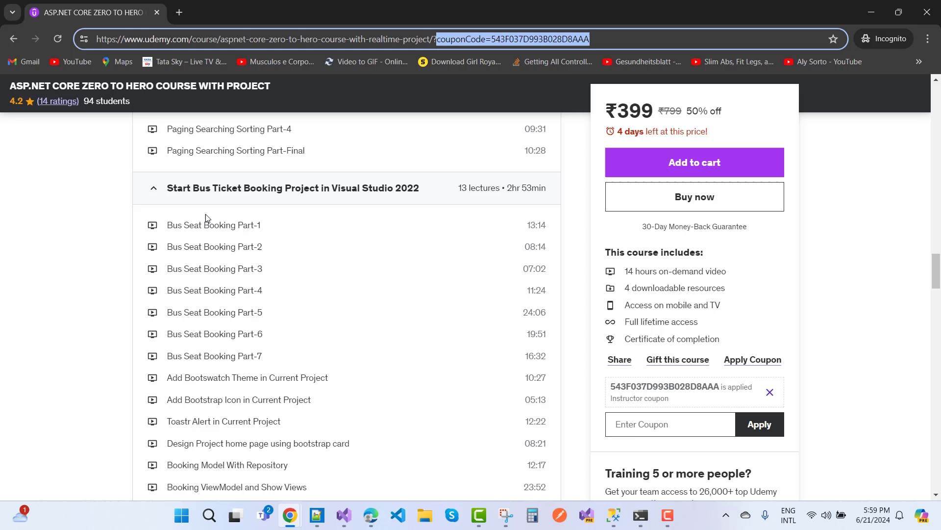
mouse_move(330, 194)
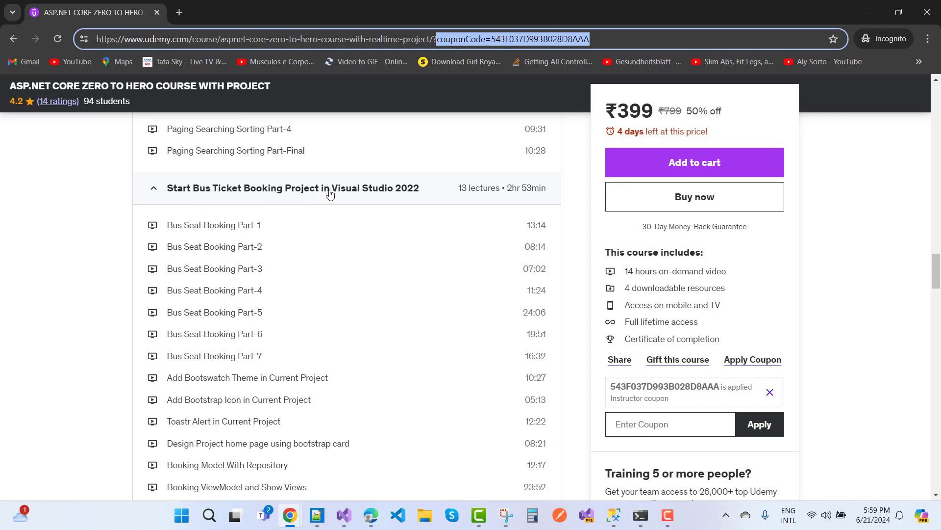
mouse_move(406, 302)
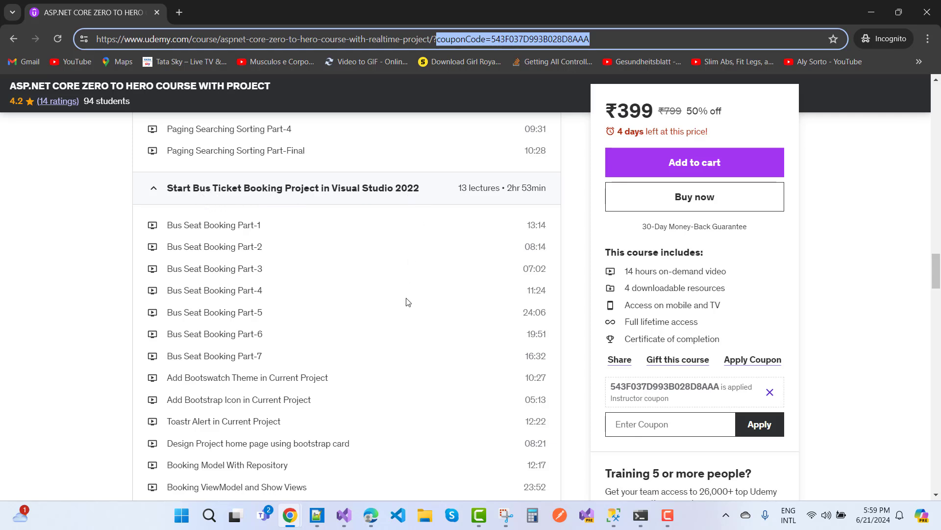
Step: Scroll past JQuery and Identity Management to the Authentication and Authorization section
scroll("down", 3)
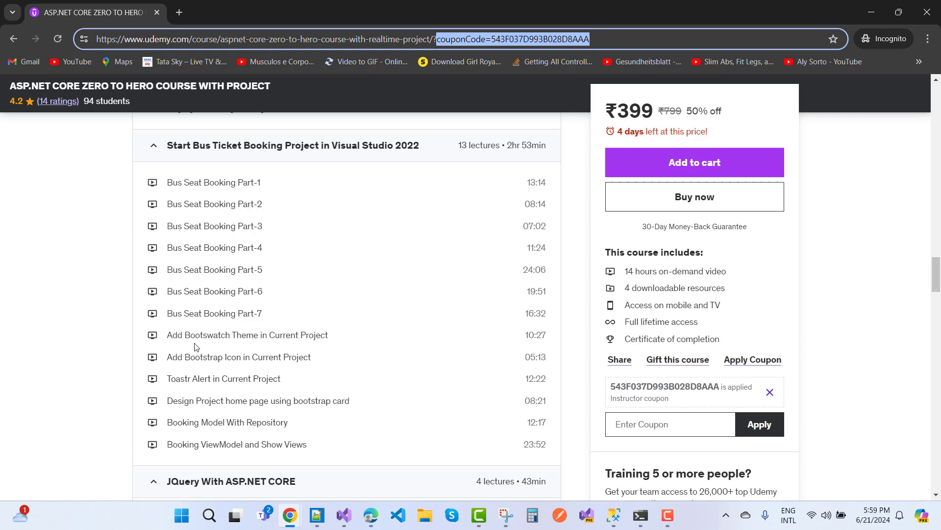
mouse_move(520, 275)
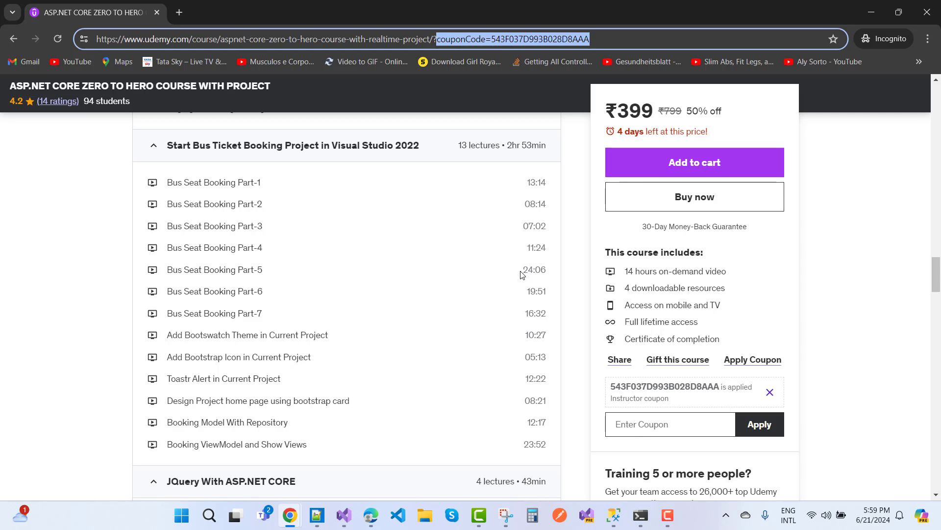
mouse_move(340, 380)
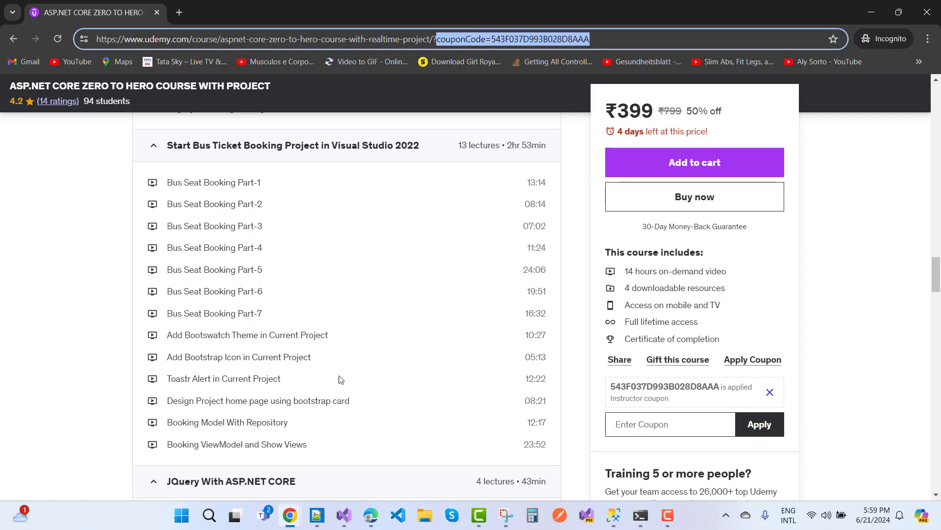
mouse_move(182, 372)
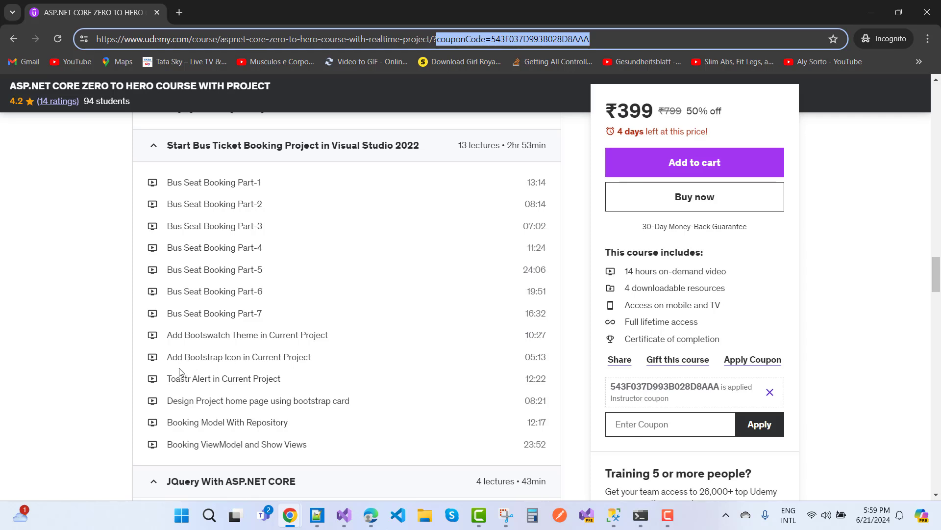
mouse_move(243, 374)
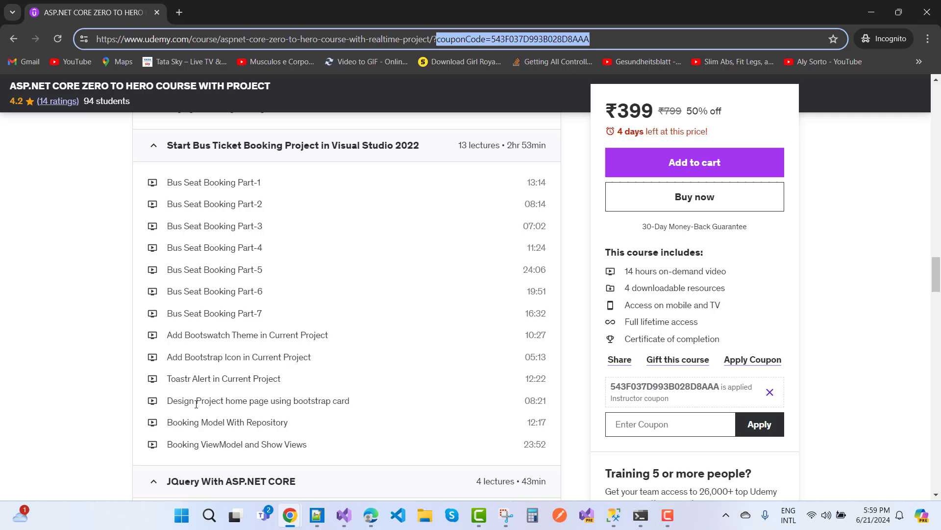
scroll("down", 3)
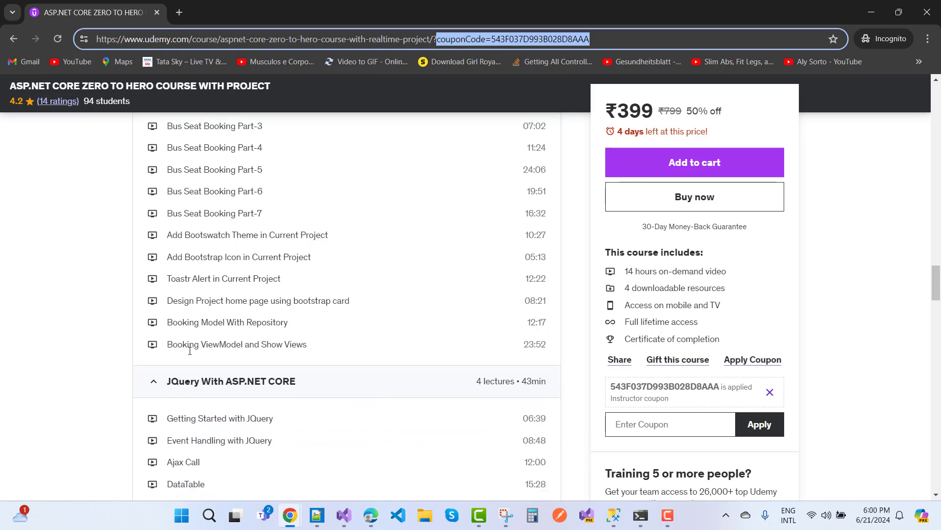
scroll("down", 3)
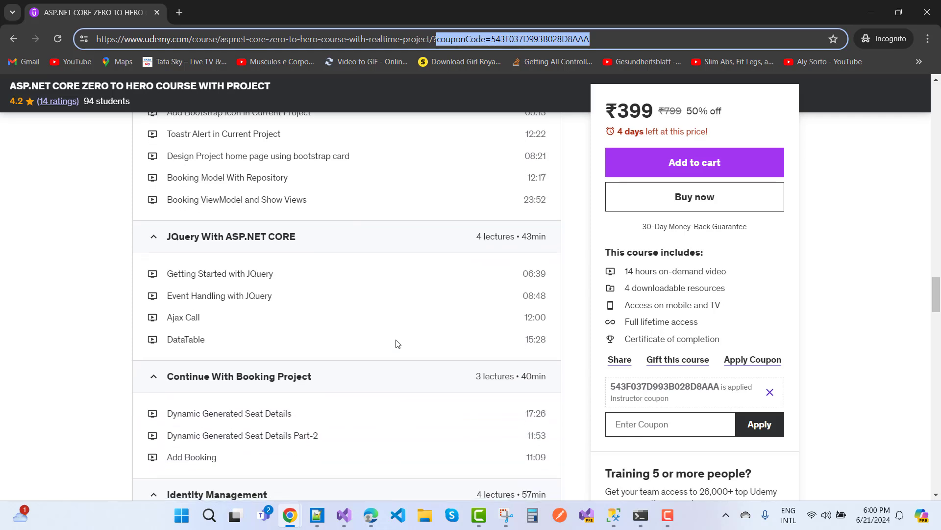
mouse_move(286, 278)
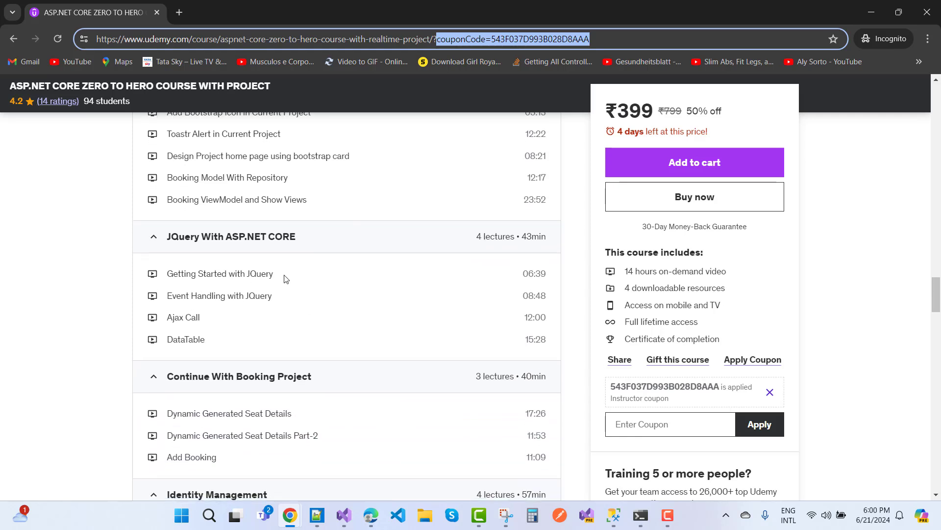
mouse_move(189, 312)
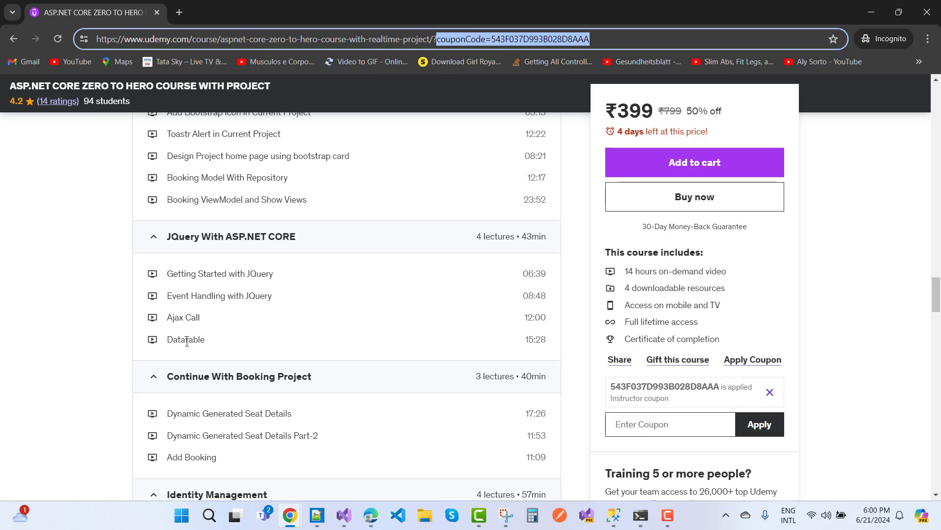
scroll("down", 3)
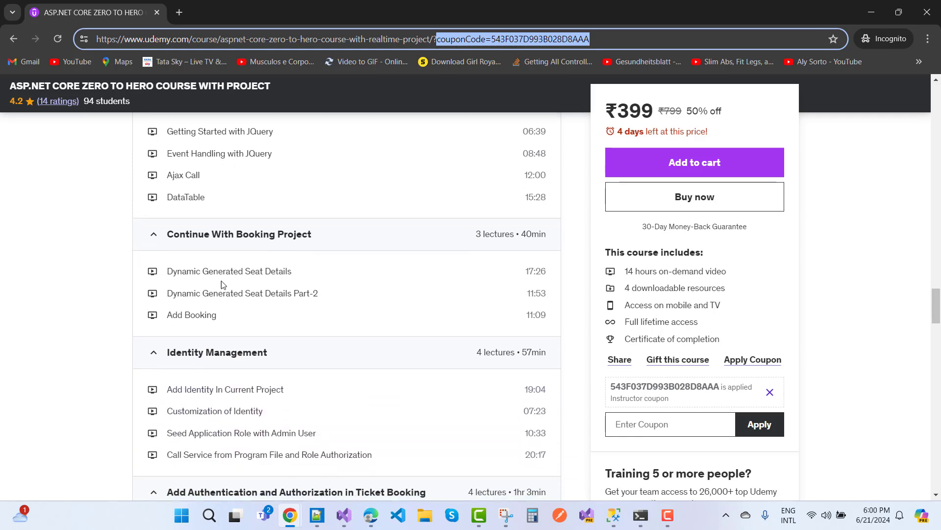
mouse_move(217, 306)
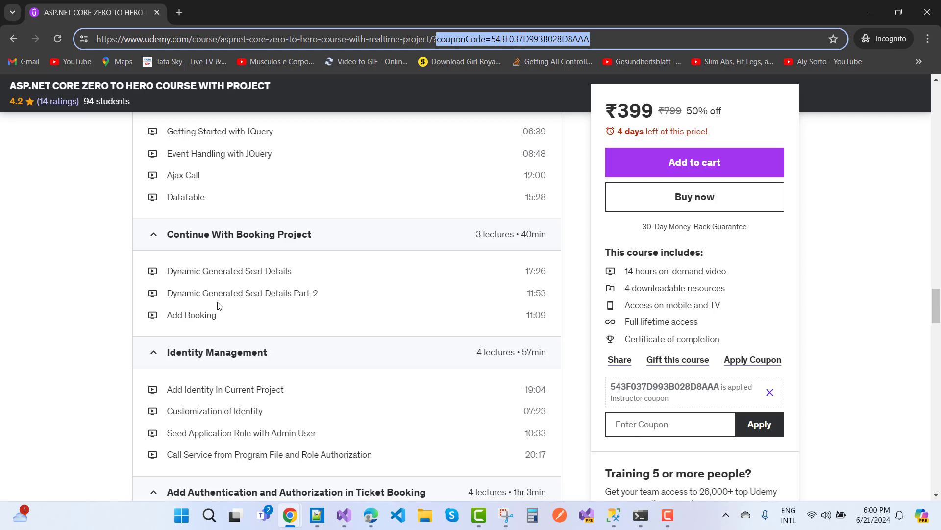
scroll("down", 3)
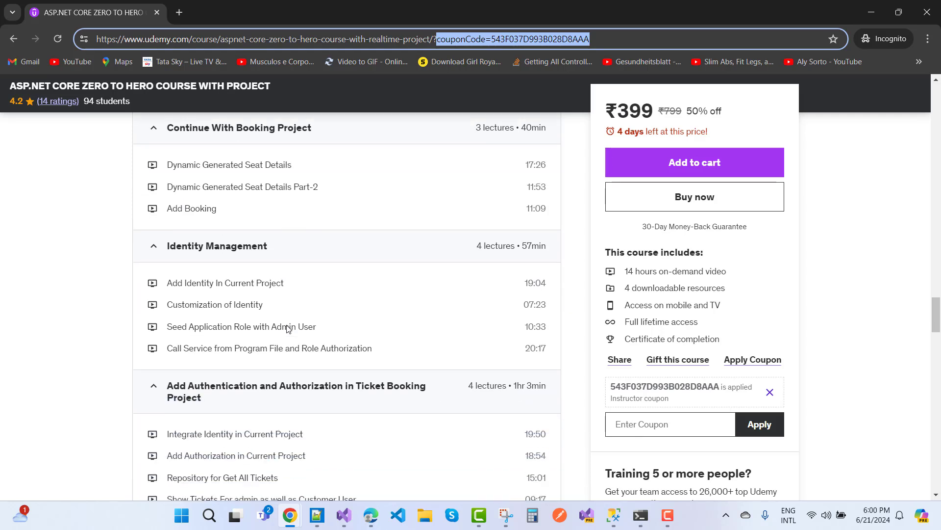
scroll("down", 3)
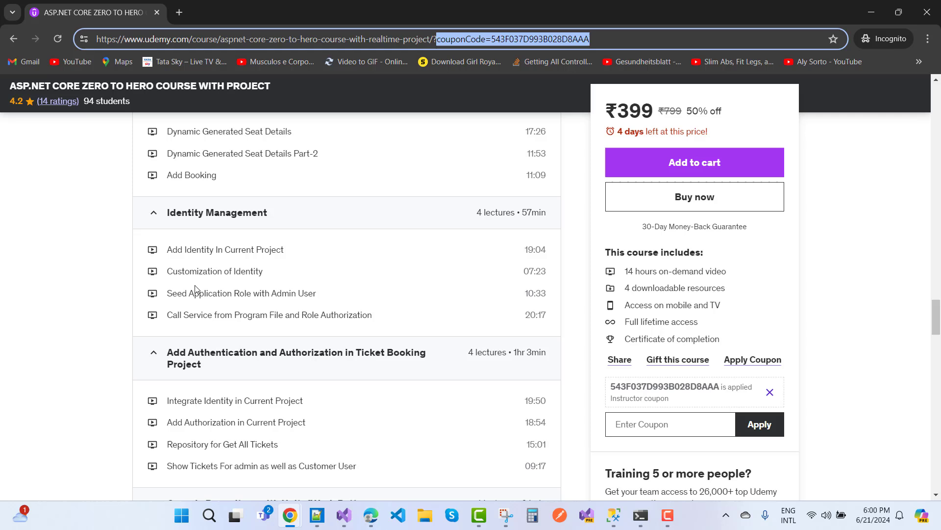
mouse_move(199, 305)
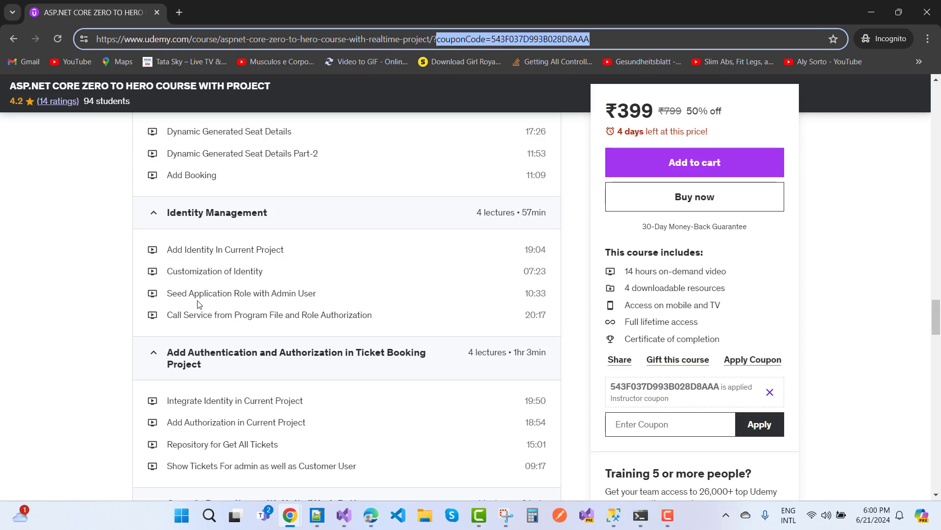
mouse_move(231, 326)
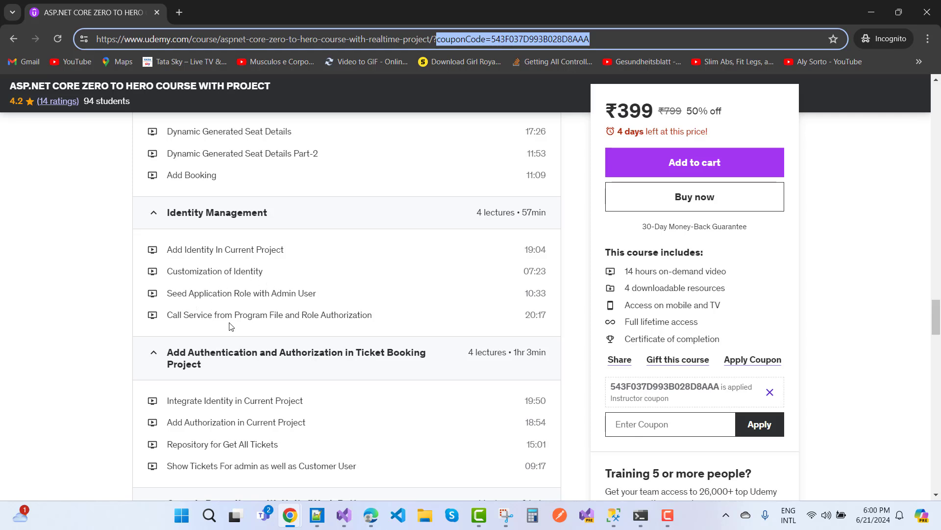
mouse_move(265, 328)
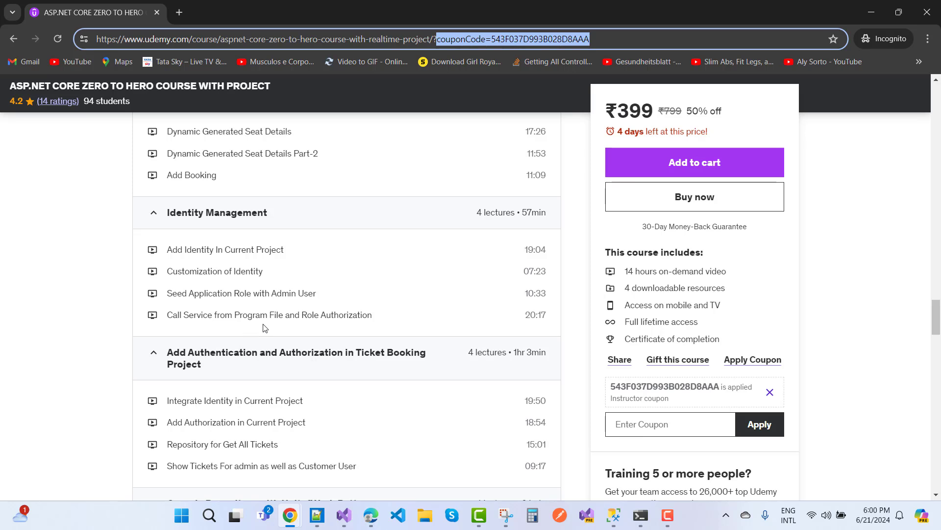
Step: Scroll to the Generic Repository with UnitofWork Pattern section and the Requirements
scroll("down", 3)
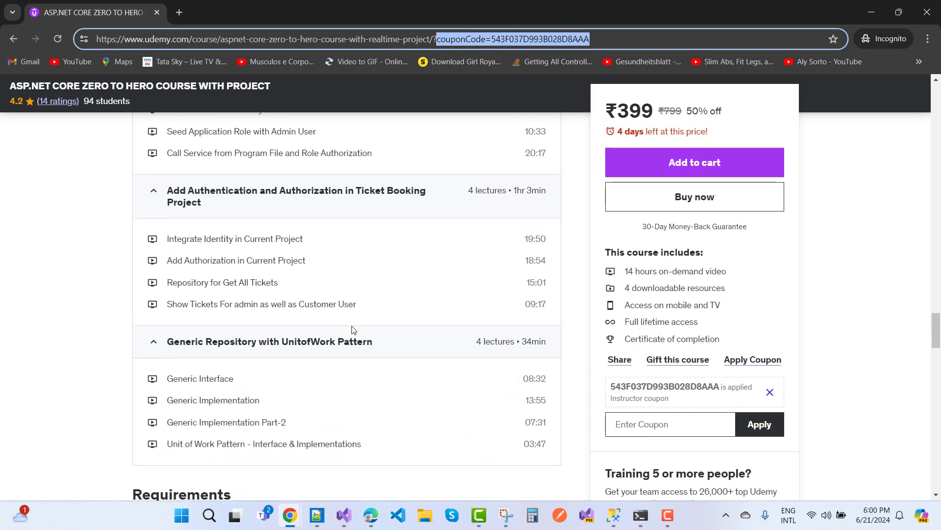
scroll("up", 3)
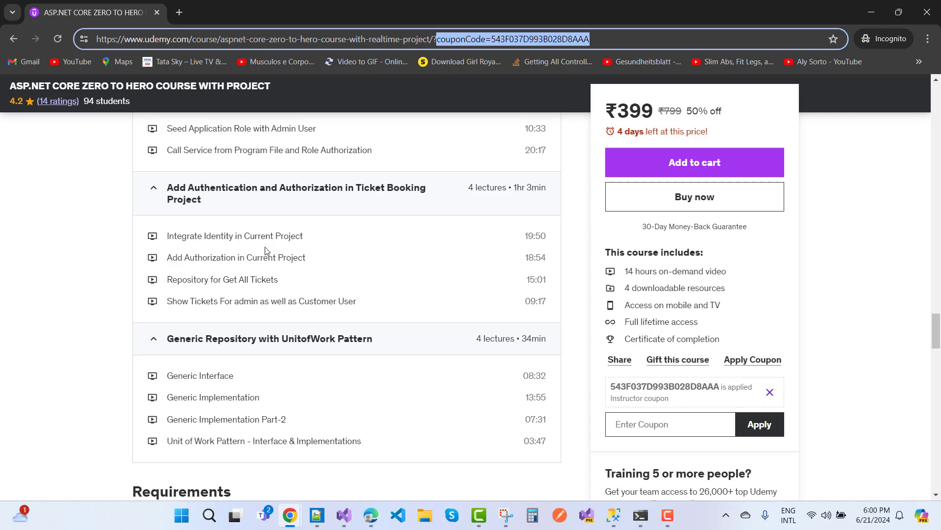
mouse_move(270, 267)
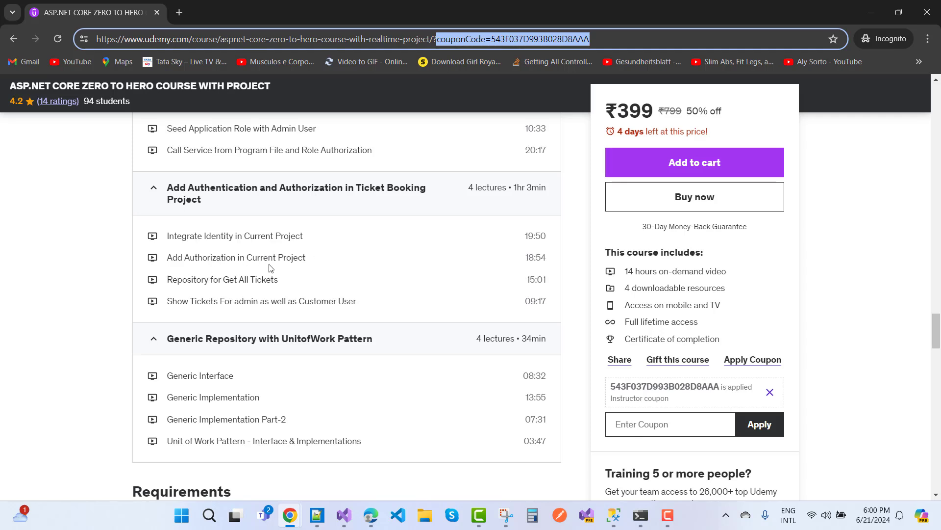
mouse_move(235, 290)
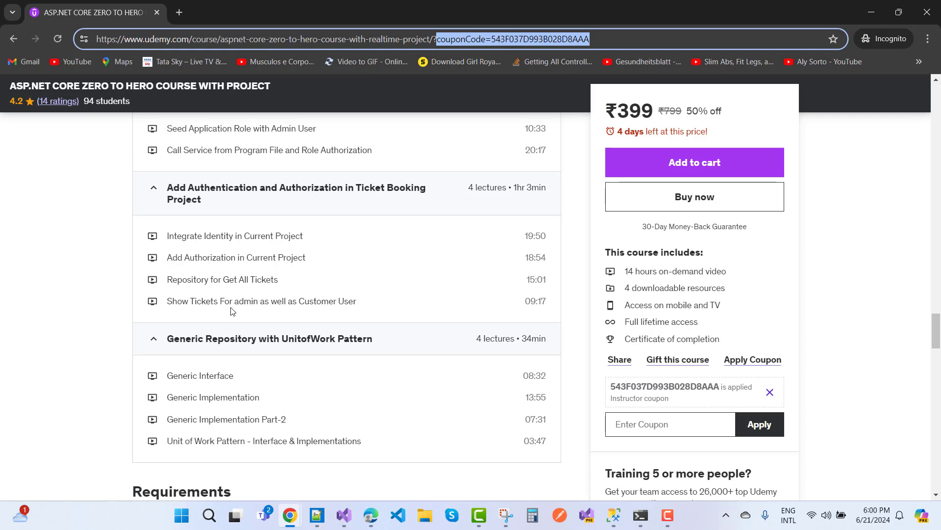
scroll("down", 3)
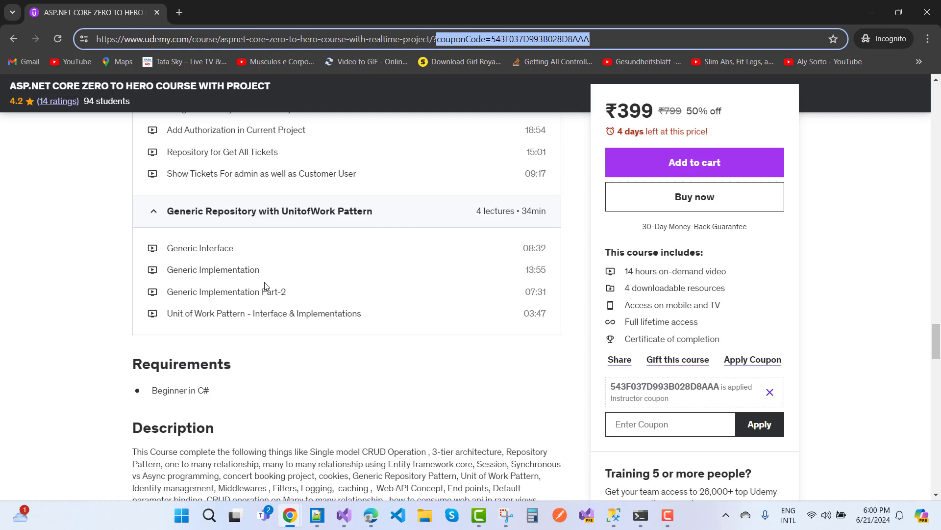
mouse_move(194, 324)
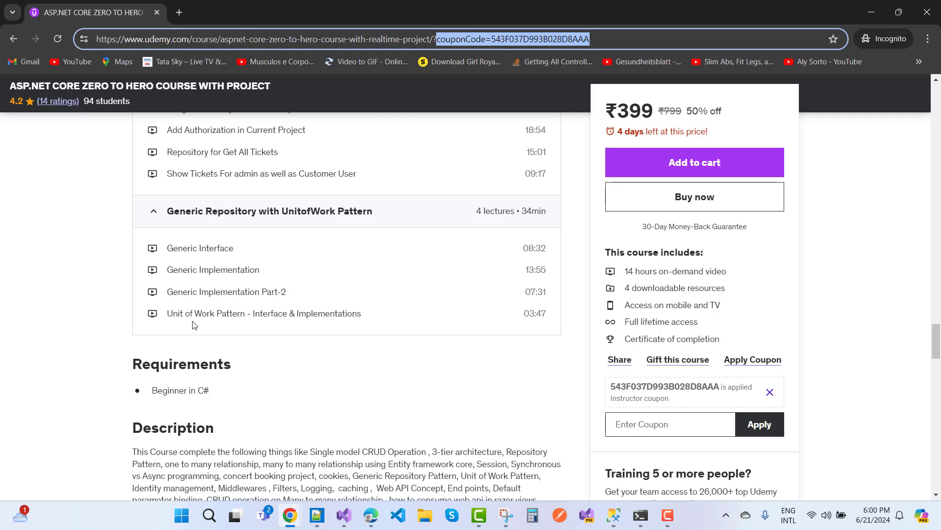
mouse_move(363, 326)
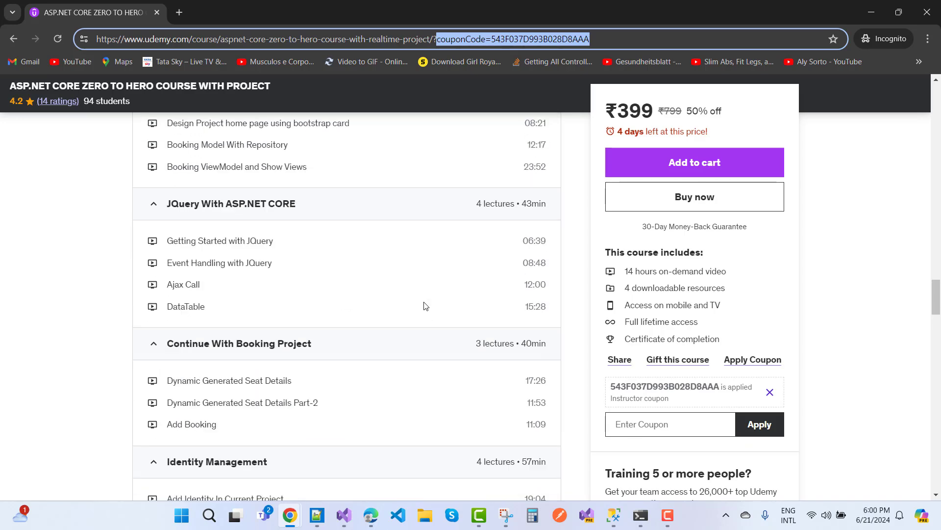
Step: Scroll to the top of the course page and highlight the ₹399 discounted price
scroll("up", 3)
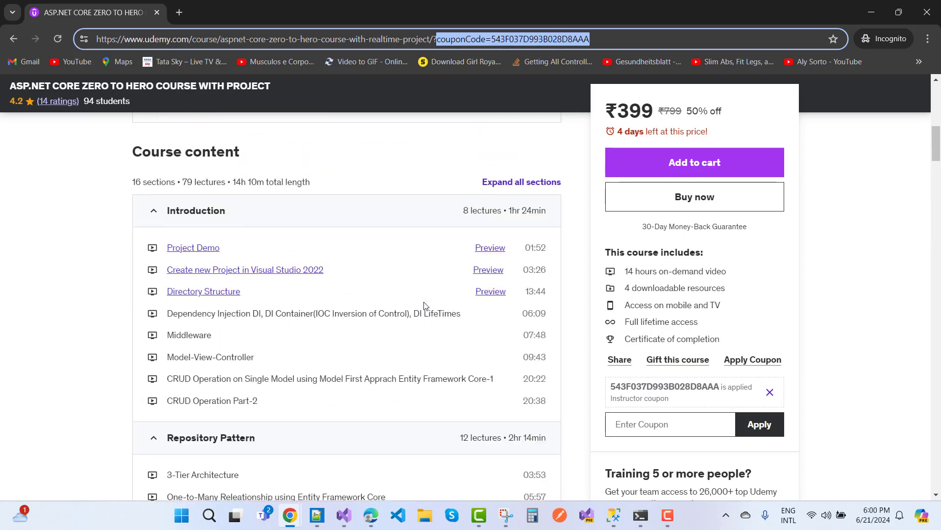
scroll("up", 3)
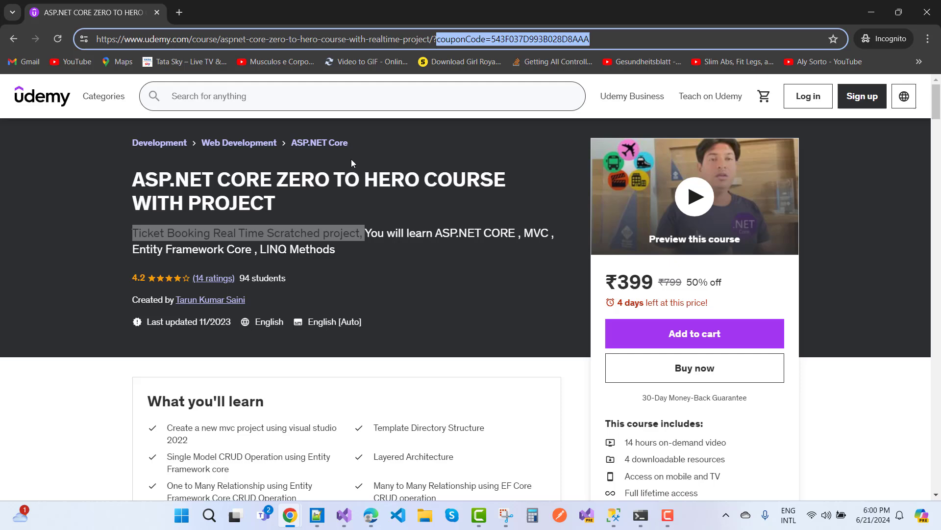
scroll("down", 3)
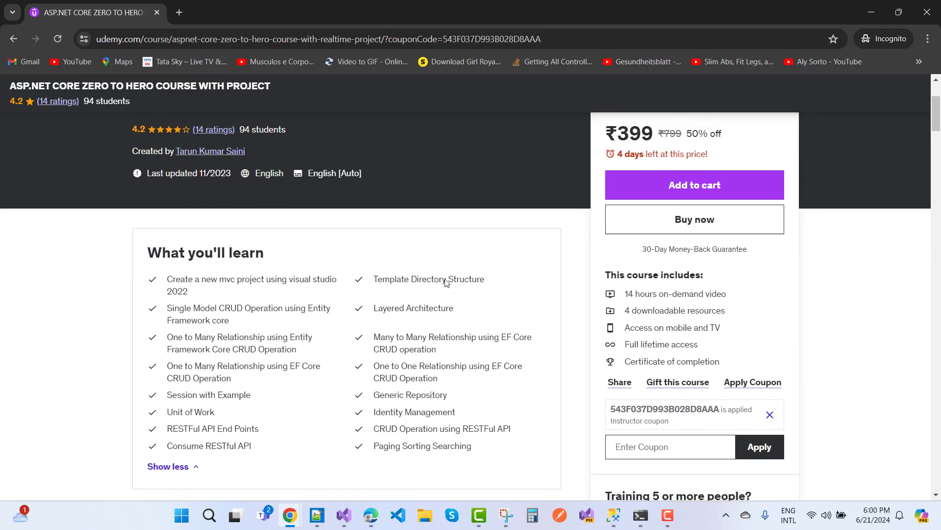
scroll("up", 3)
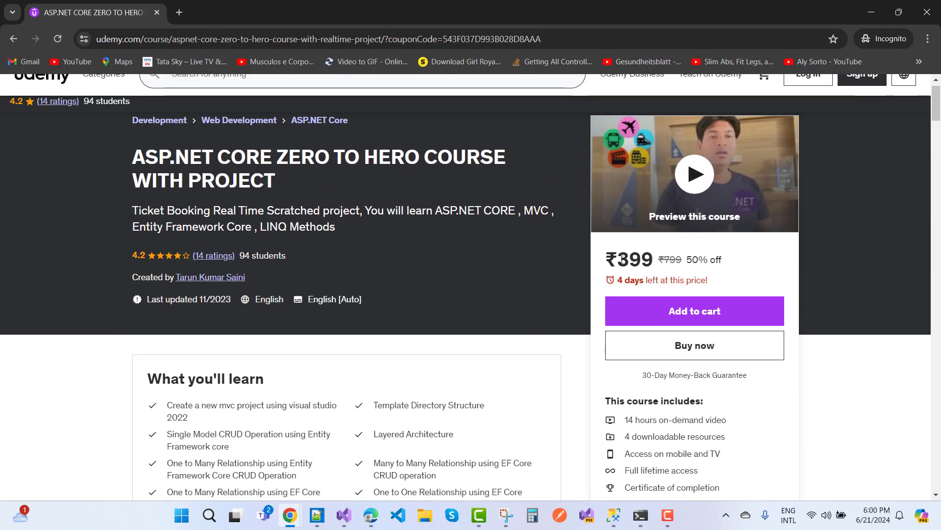
double_click(635, 260)
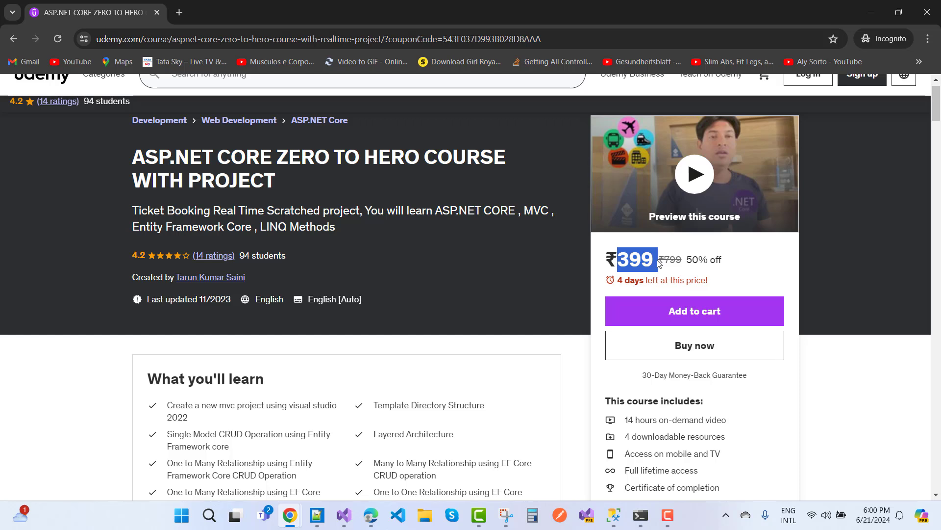
mouse_move(627, 292)
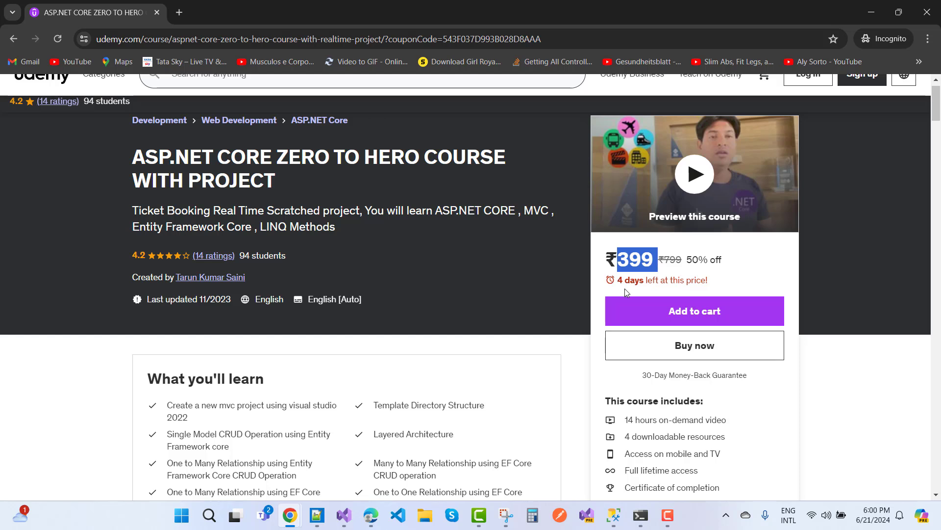
mouse_move(621, 283)
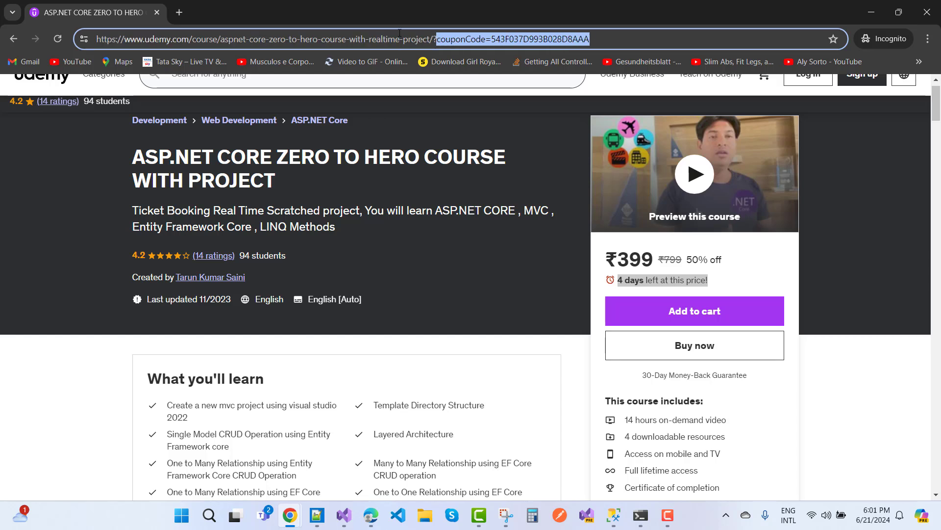
mouse_move(390, 171)
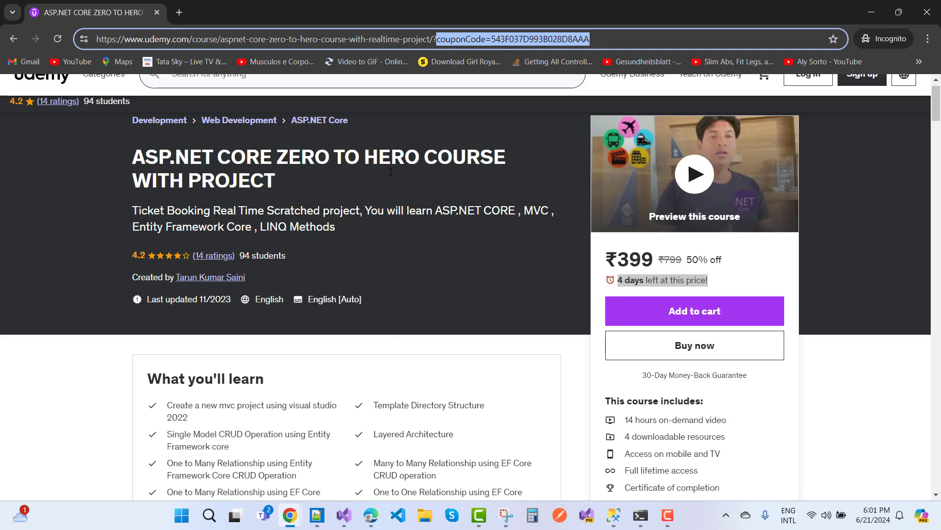
mouse_move(479, 262)
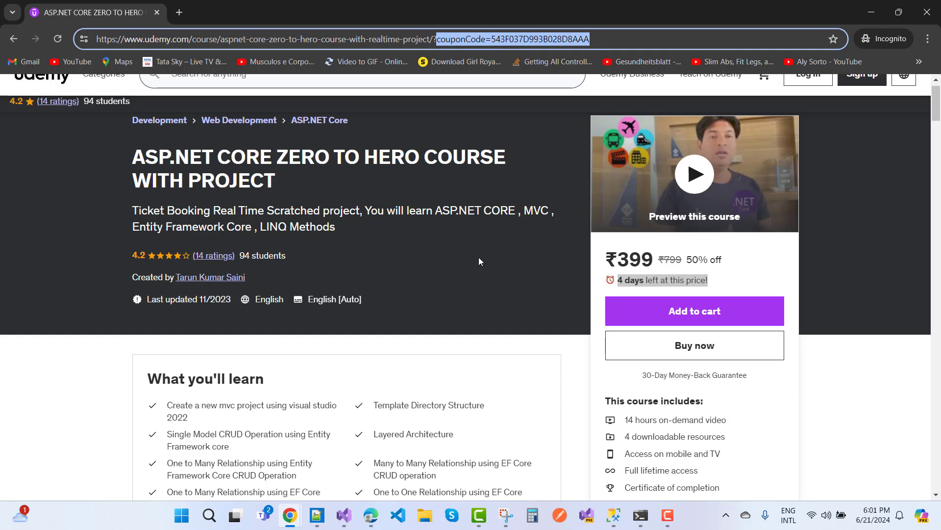